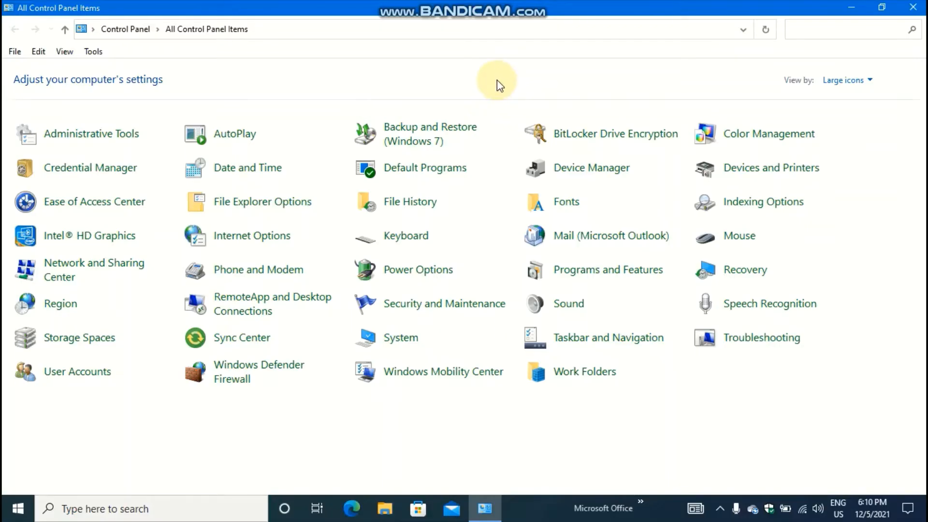
{"action": "mouse_move", "coordinate": [441, 65]}
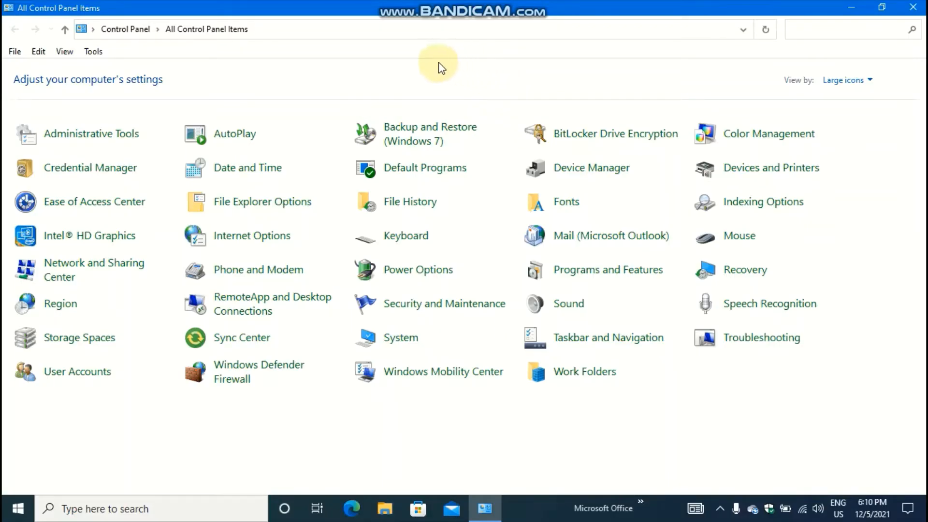
{"action": "mouse_move", "coordinate": [216, 96]}
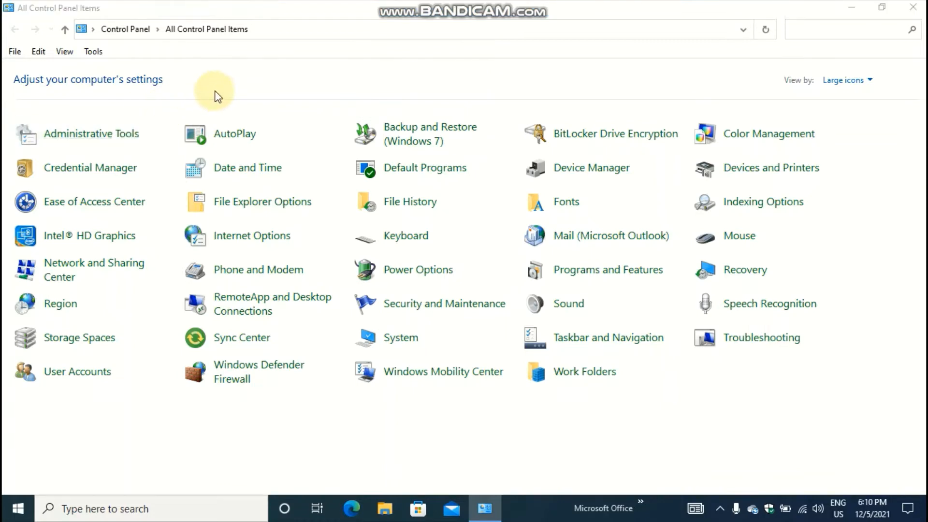
Step: Open the Administrative Tools folder and select the Component Services shortcut
{"action": "double_click", "coordinate": [94, 133]}
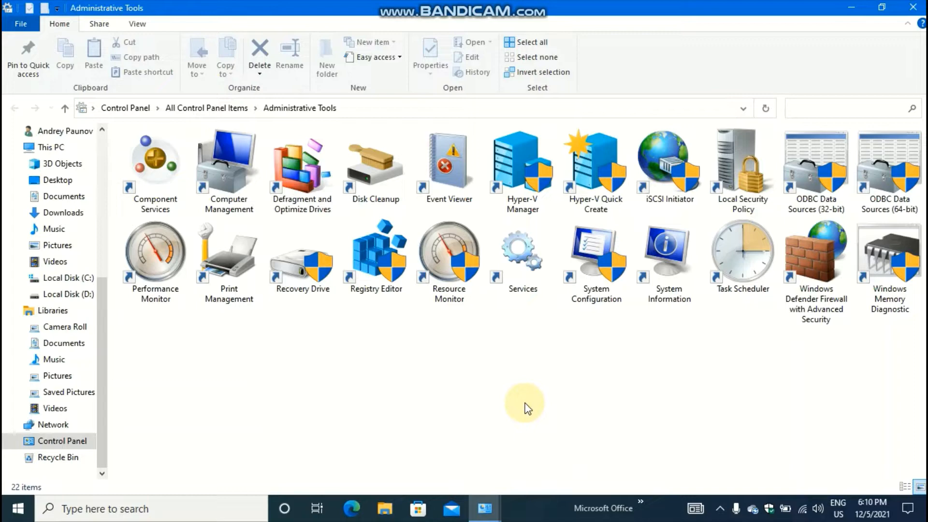
{"action": "left_click", "coordinate": [155, 163]}
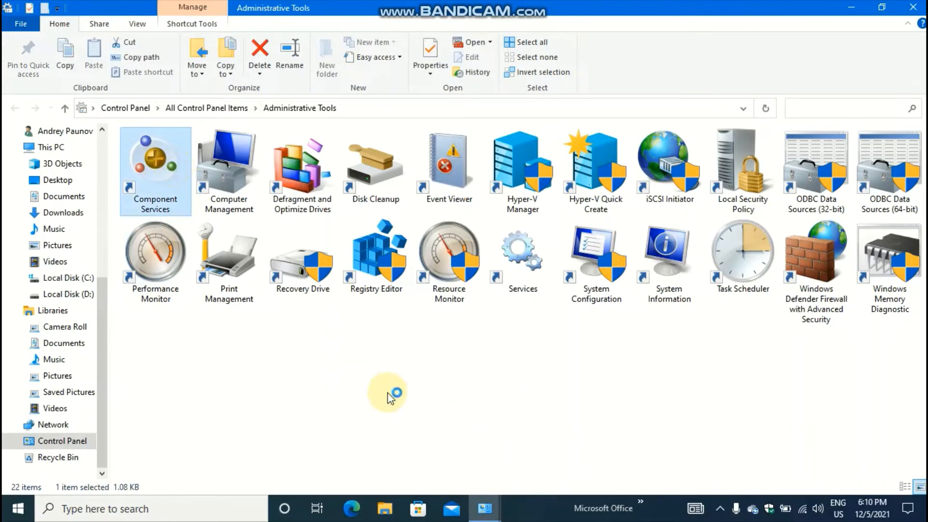
{"action": "double_click", "coordinate": [155, 166]}
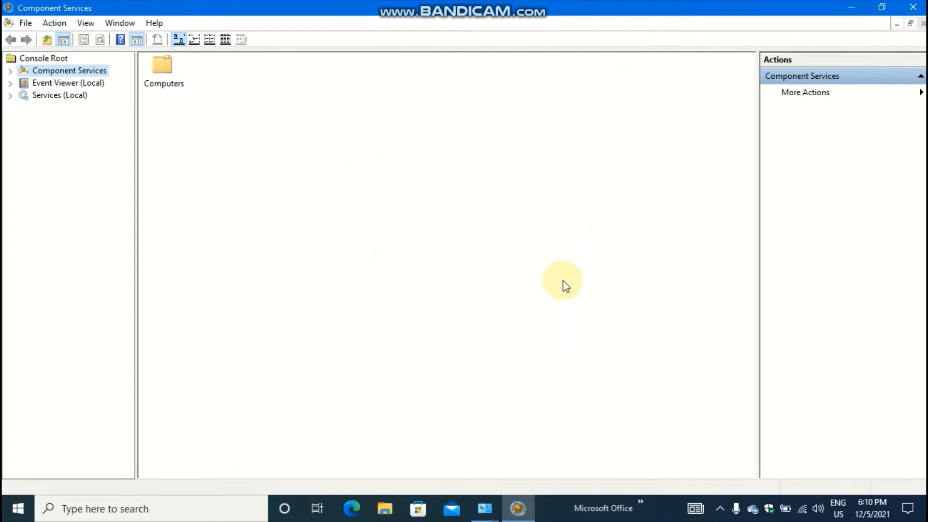
{"action": "mouse_move", "coordinate": [203, 123]}
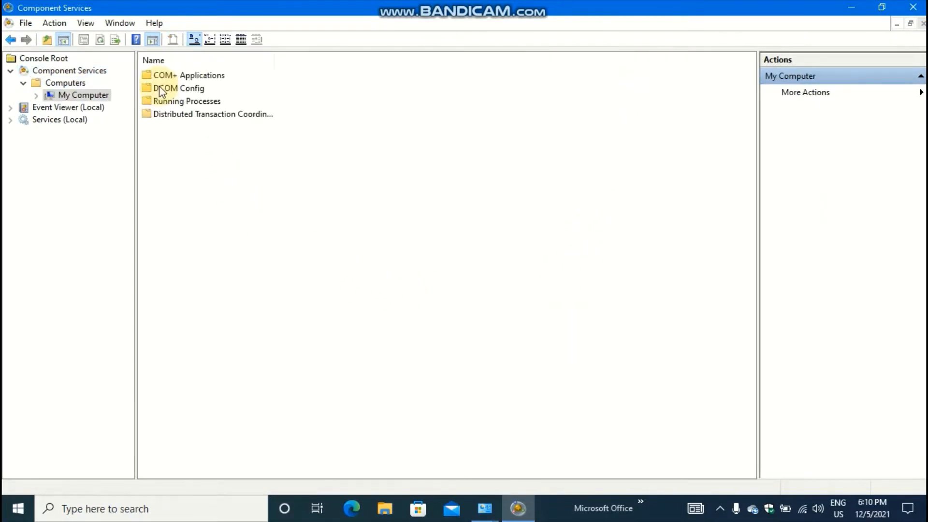
{"action": "double_click", "coordinate": [190, 75]}
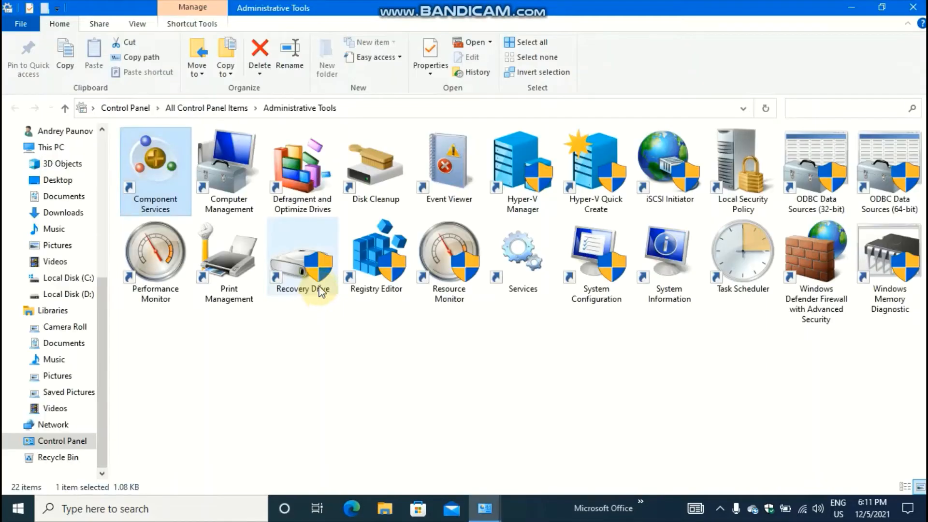
{"action": "left_click", "coordinate": [229, 171]}
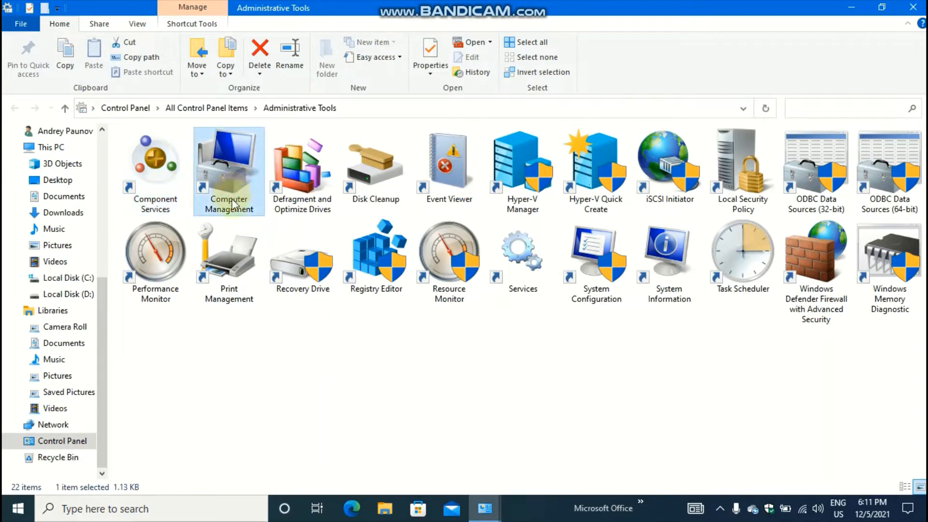
{"action": "double_click", "coordinate": [228, 163]}
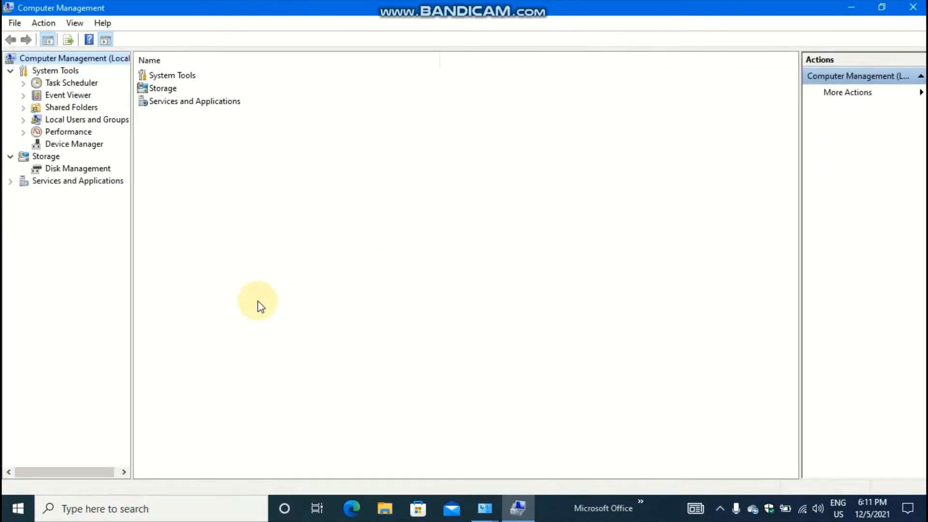
{"action": "mouse_move", "coordinate": [504, 208]}
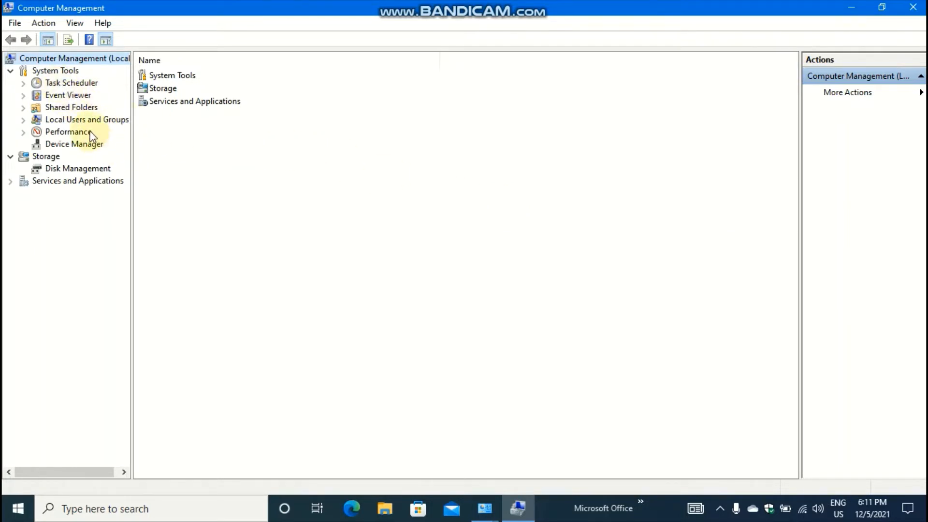
{"action": "mouse_move", "coordinate": [29, 137]}
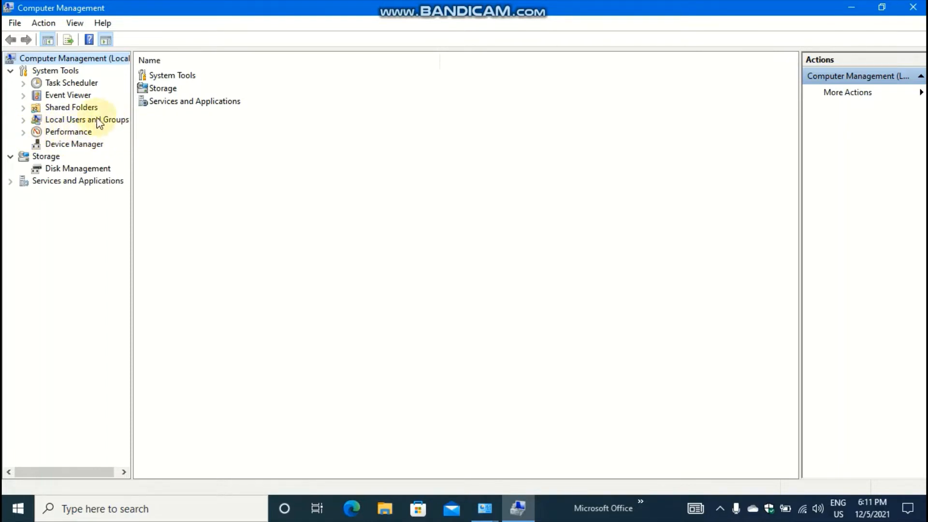
{"action": "mouse_move", "coordinate": [89, 97]}
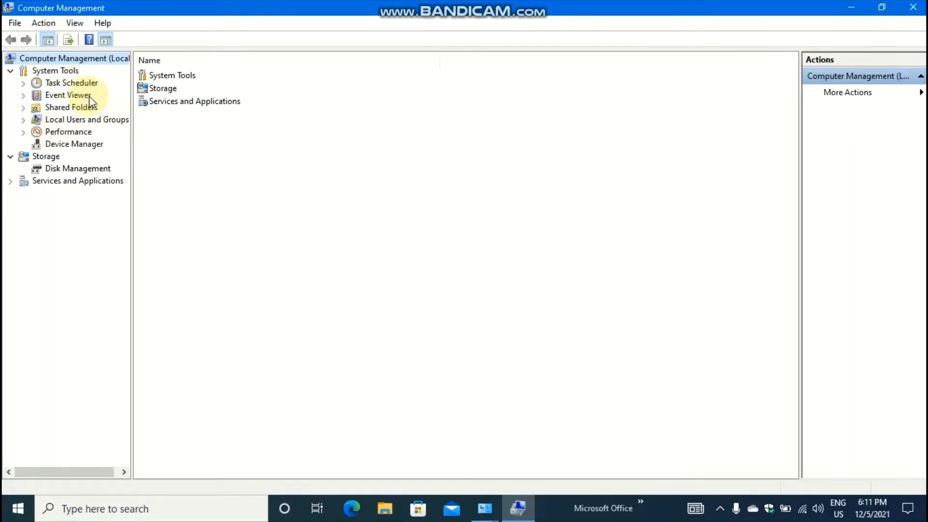
{"action": "mouse_move", "coordinate": [132, 281]}
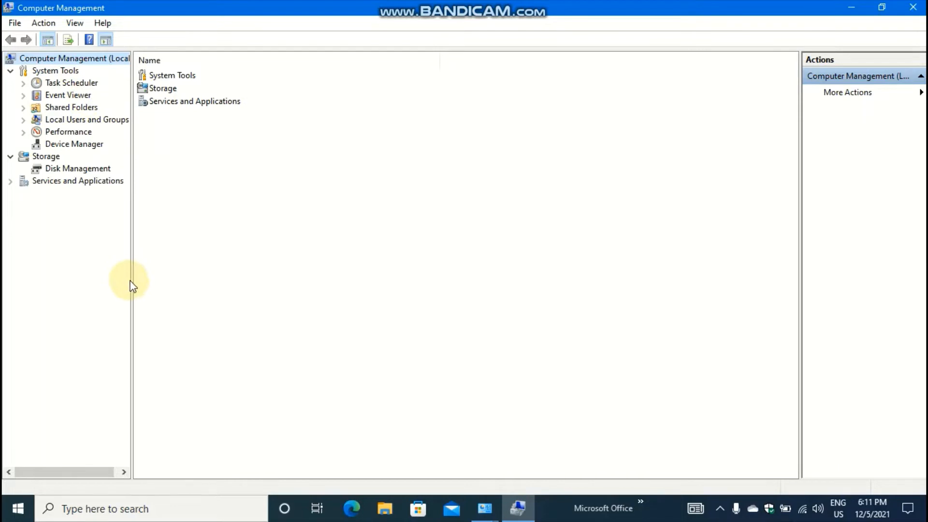
{"action": "mouse_move", "coordinate": [561, 262]}
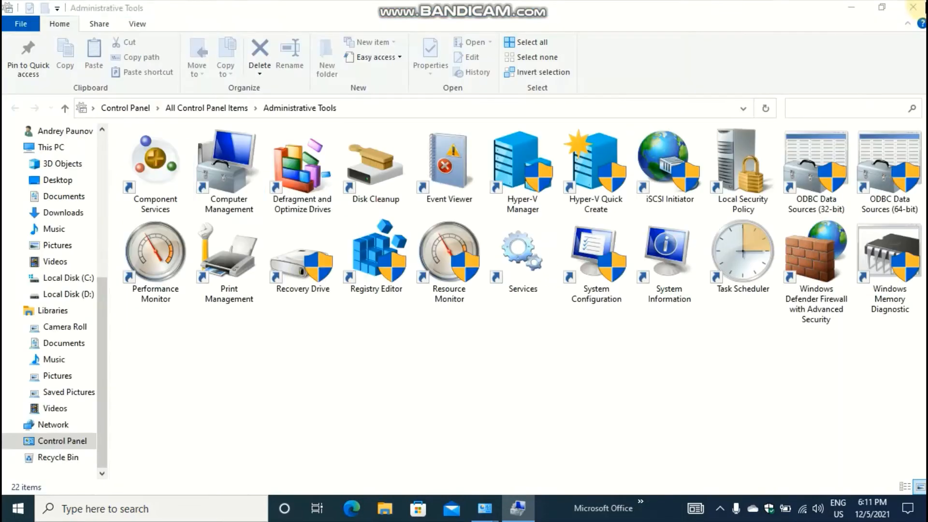
{"action": "left_click", "coordinate": [302, 166]}
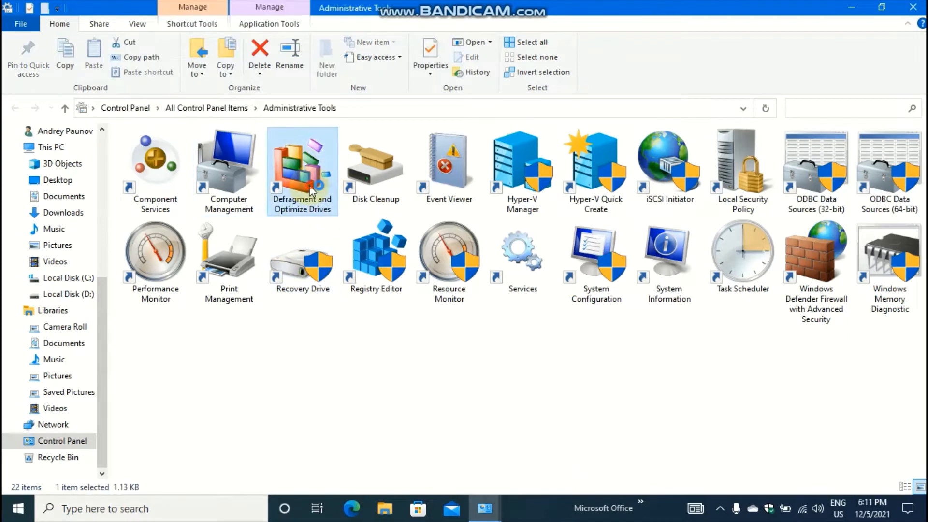
{"action": "double_click", "coordinate": [302, 163]}
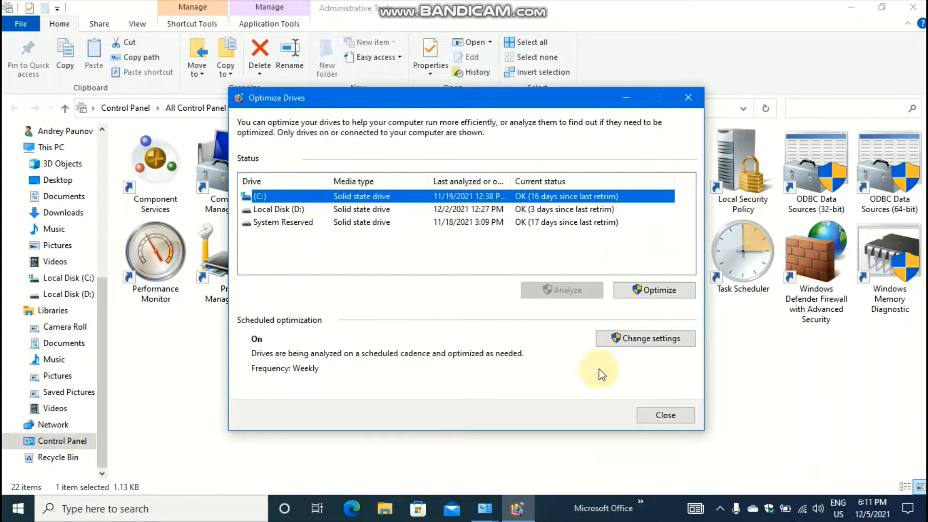
{"action": "mouse_move", "coordinate": [581, 403]}
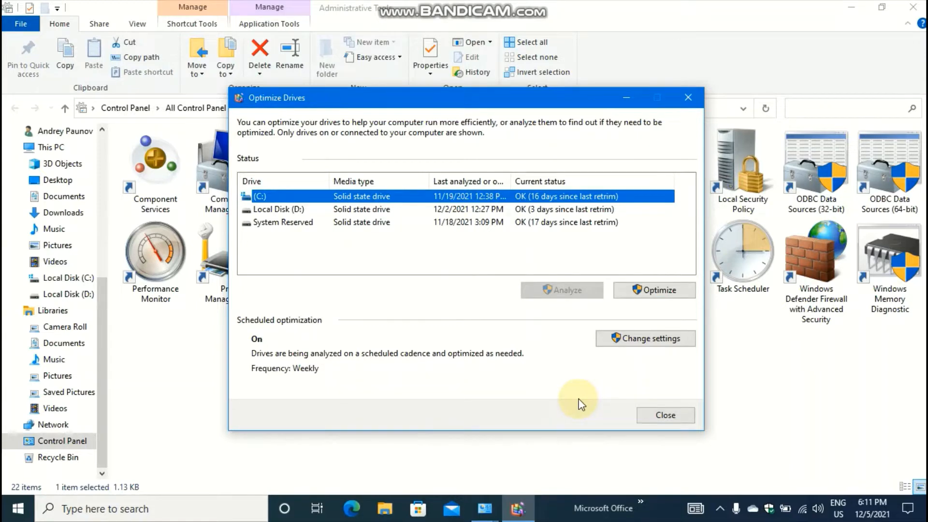
{"action": "mouse_move", "coordinate": [495, 342]}
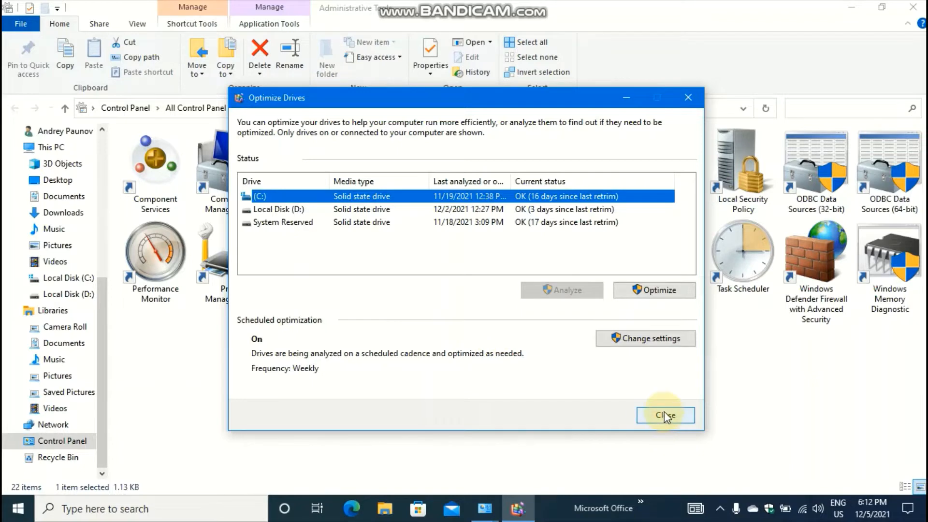
{"action": "left_click", "coordinate": [665, 414]}
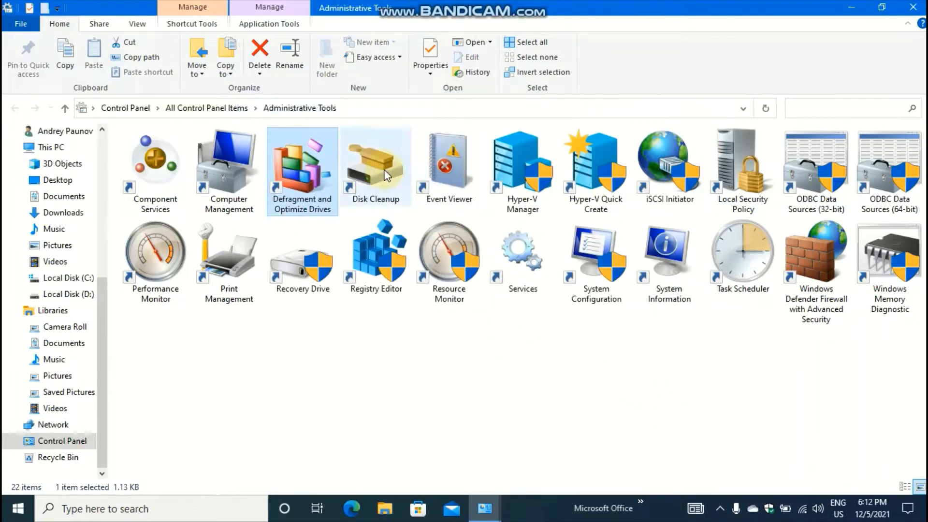
{"action": "double_click", "coordinate": [375, 160]}
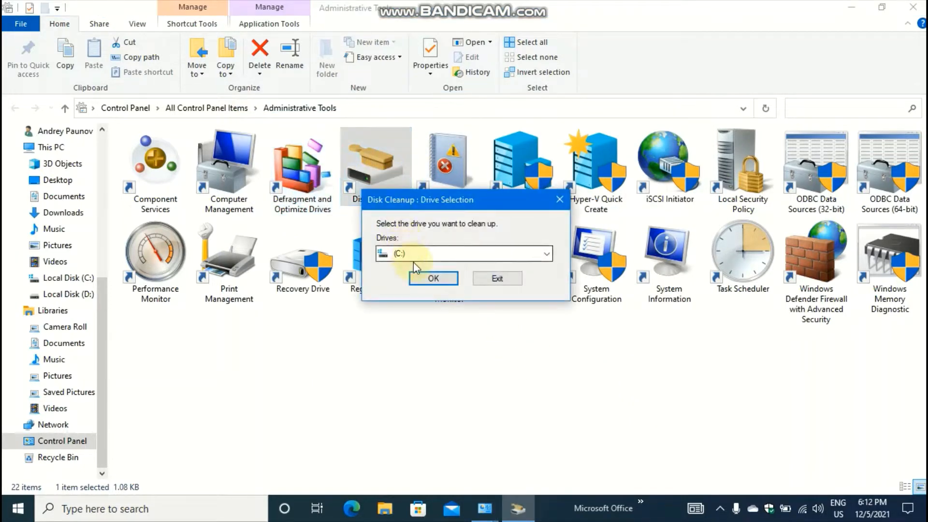
{"action": "left_click", "coordinate": [433, 278]}
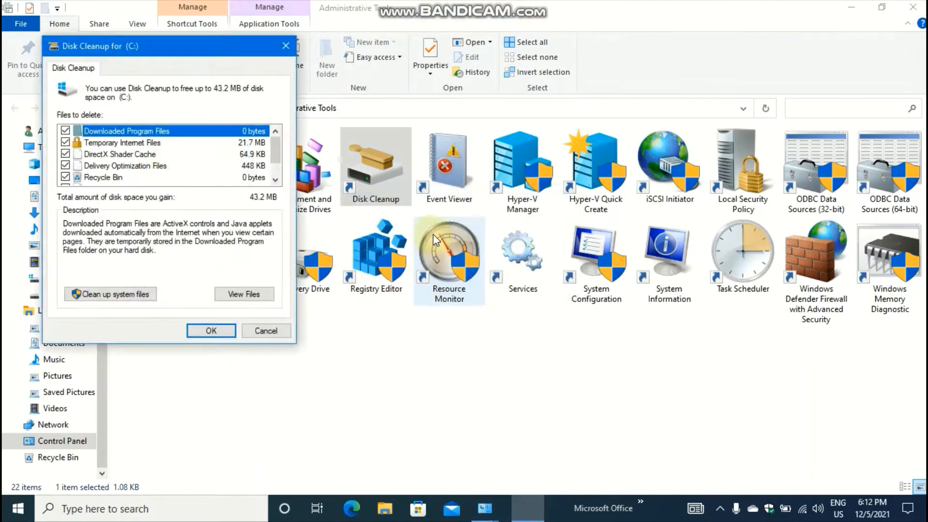
{"action": "scroll", "scroll_direction": "down", "scroll_amount": 3}
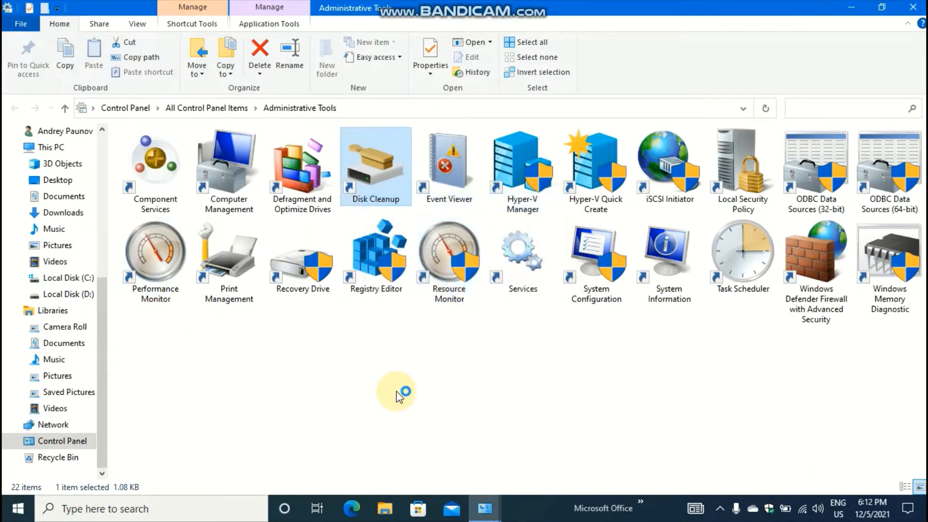
{"action": "double_click", "coordinate": [375, 166]}
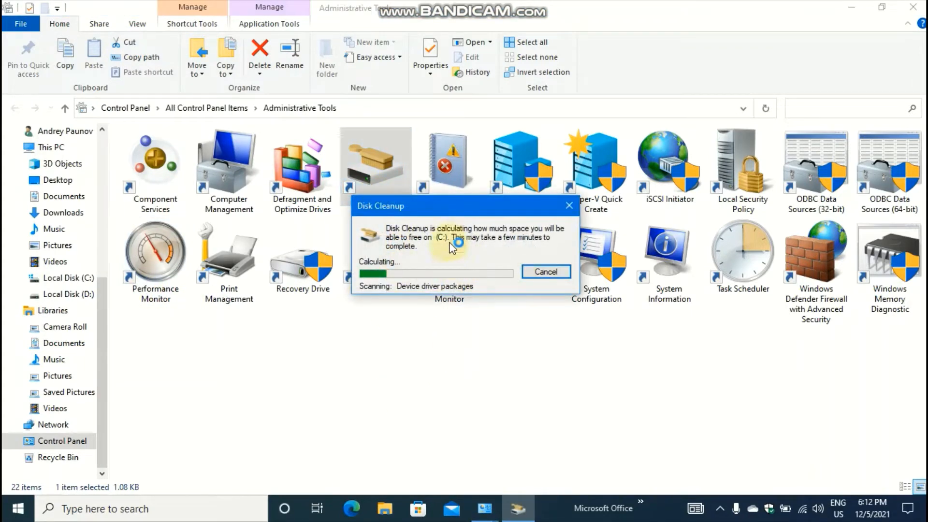
{"action": "mouse_move", "coordinate": [451, 251]}
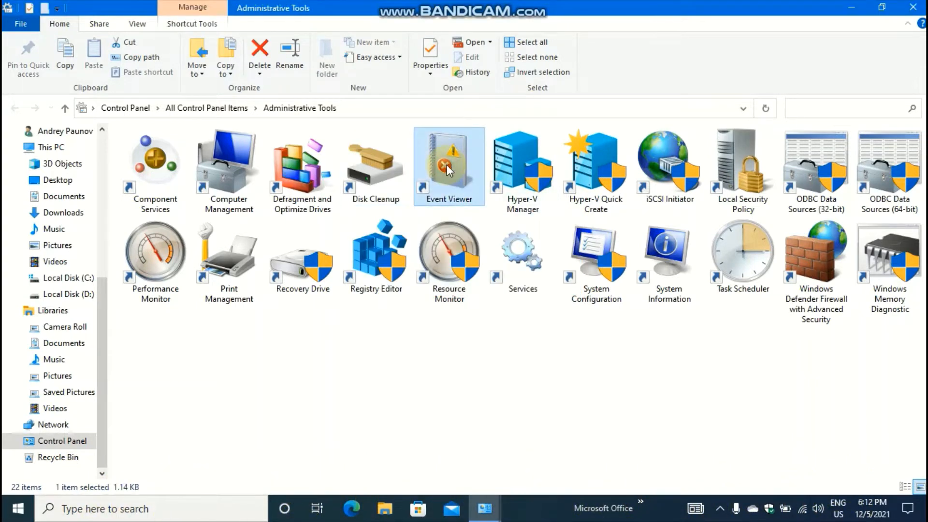
{"action": "double_click", "coordinate": [448, 160]}
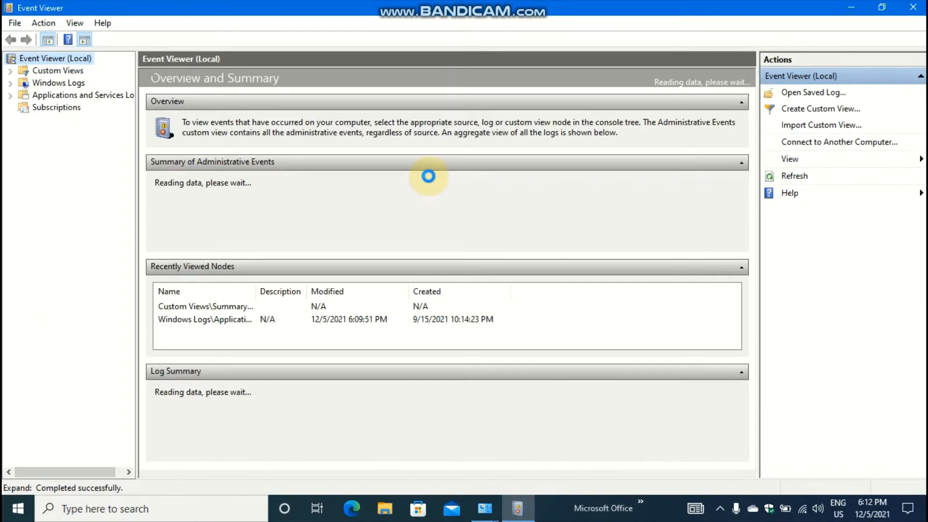
{"action": "mouse_move", "coordinate": [421, 175]}
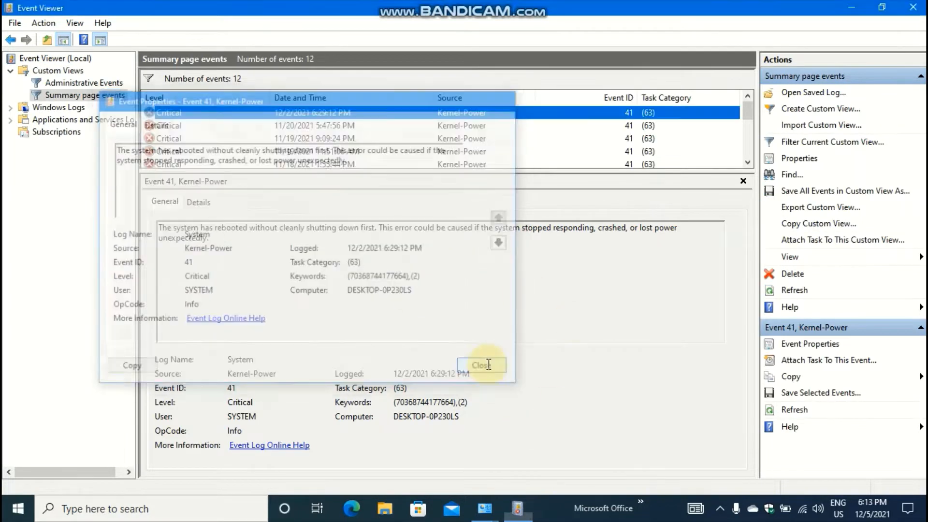
{"action": "left_click", "coordinate": [482, 366]}
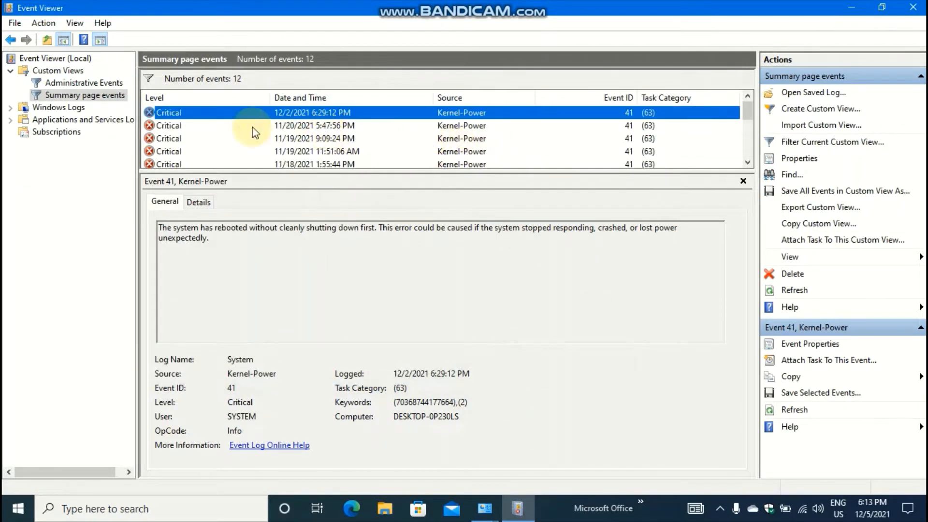
{"action": "left_click", "coordinate": [84, 83]}
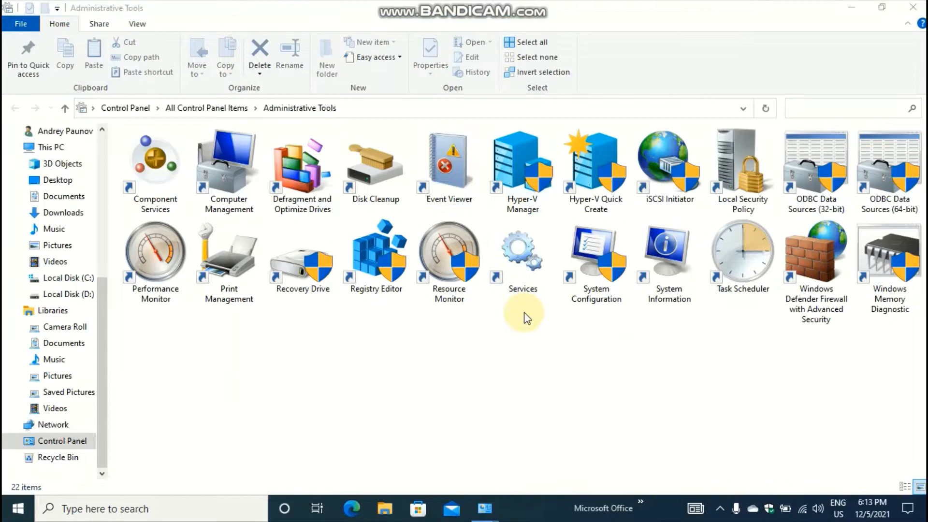
{"action": "double_click", "coordinate": [522, 161]}
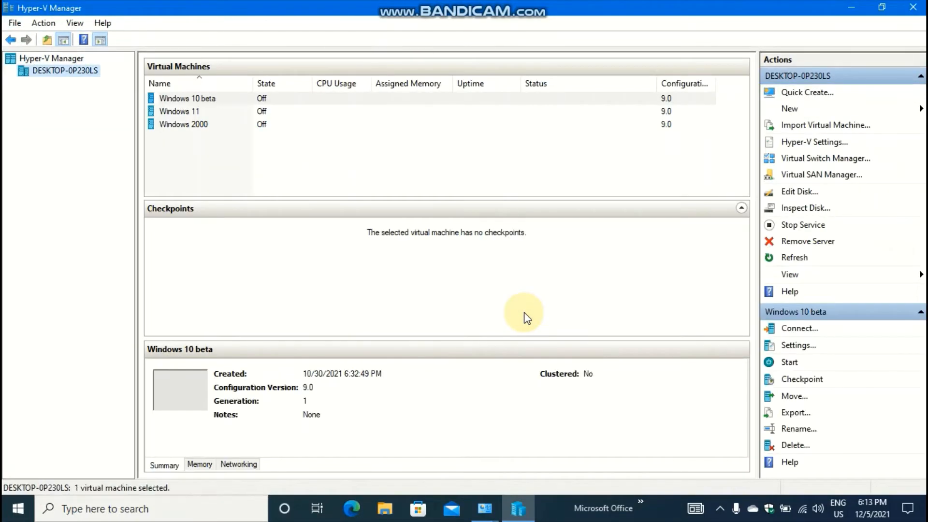
{"action": "left_click", "coordinate": [188, 98]}
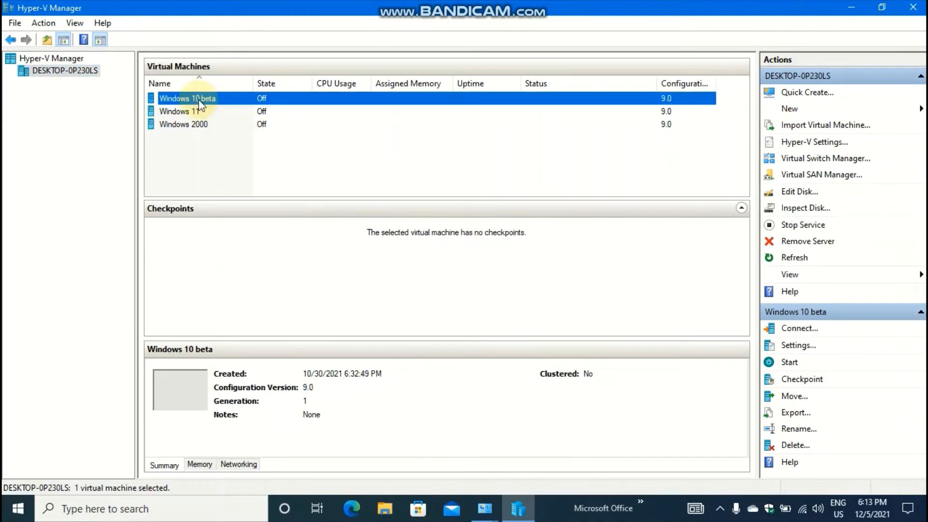
{"action": "left_click", "coordinate": [798, 345]}
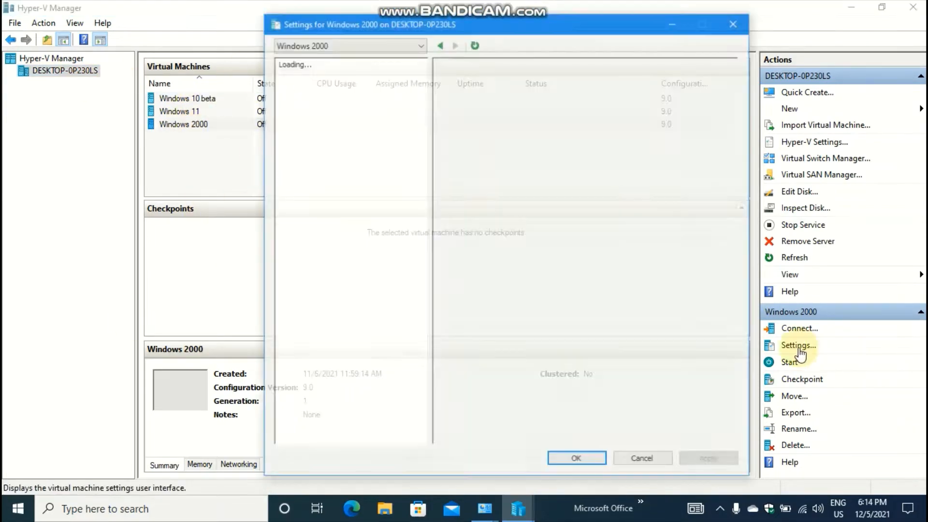
{"action": "left_click", "coordinate": [576, 458]}
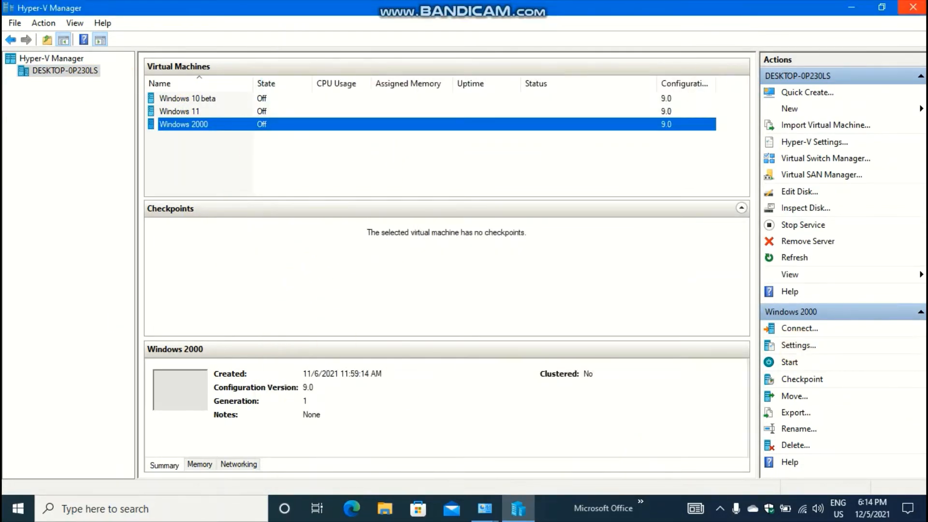
{"action": "type", "text": "opti"}
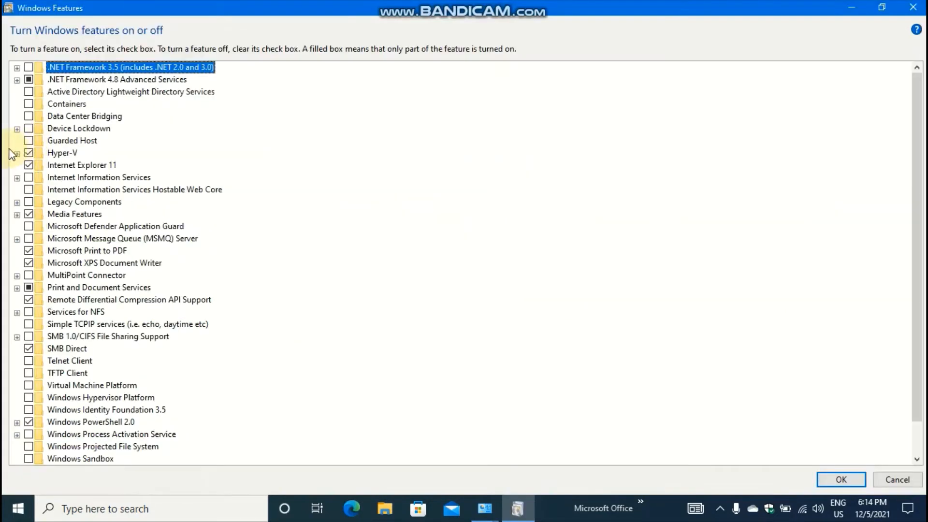
{"action": "left_click", "coordinate": [16, 153]}
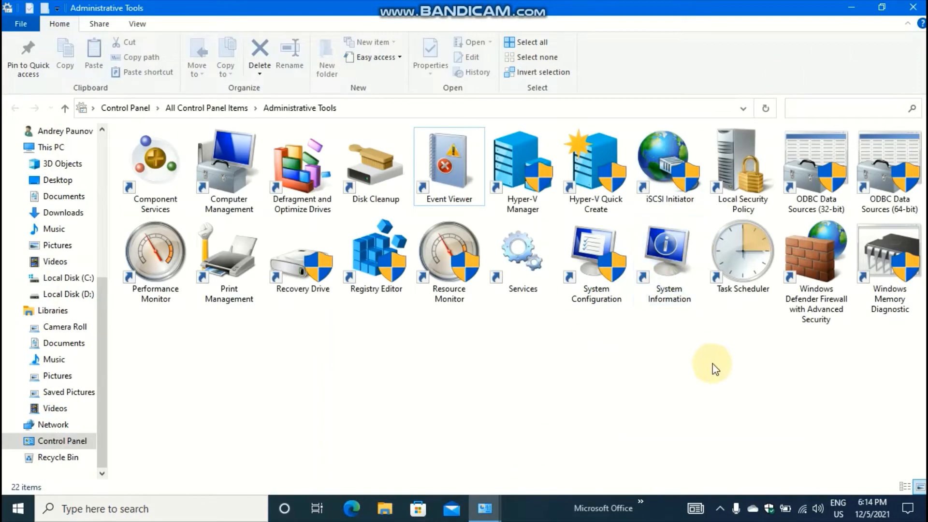
{"action": "left_click", "coordinate": [667, 166]}
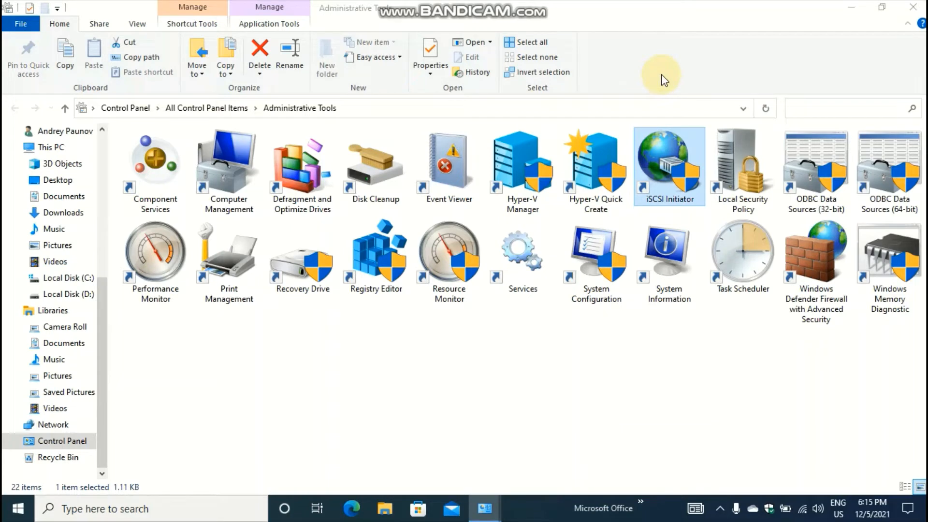
{"action": "double_click", "coordinate": [669, 160]}
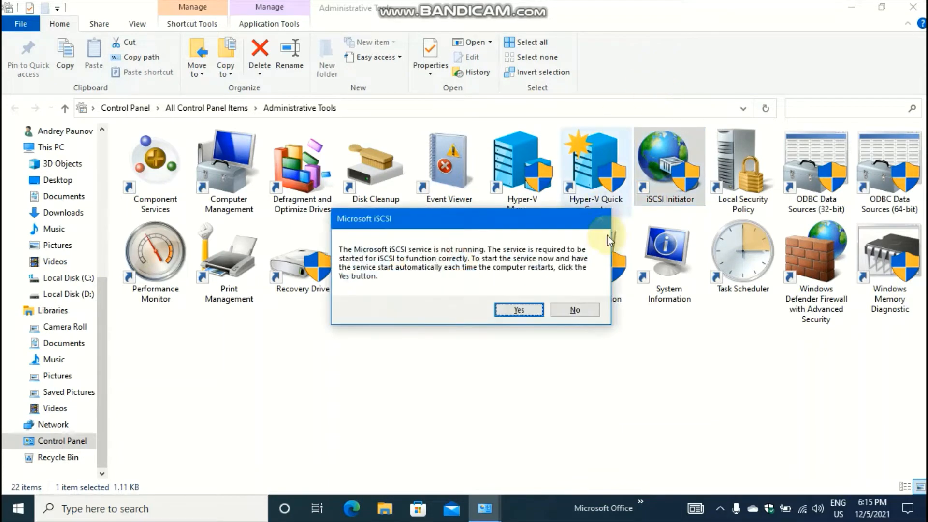
{"action": "left_click", "coordinate": [517, 309]}
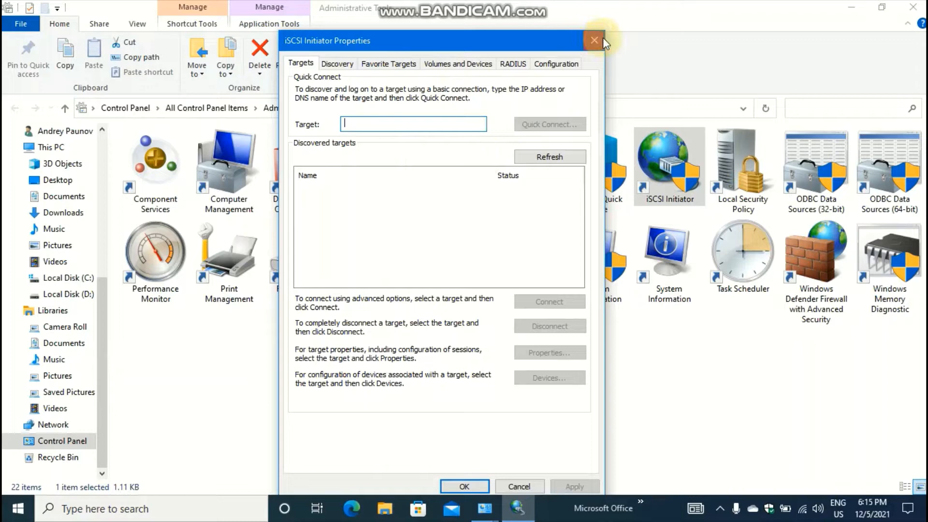
{"action": "left_click", "coordinate": [593, 41]}
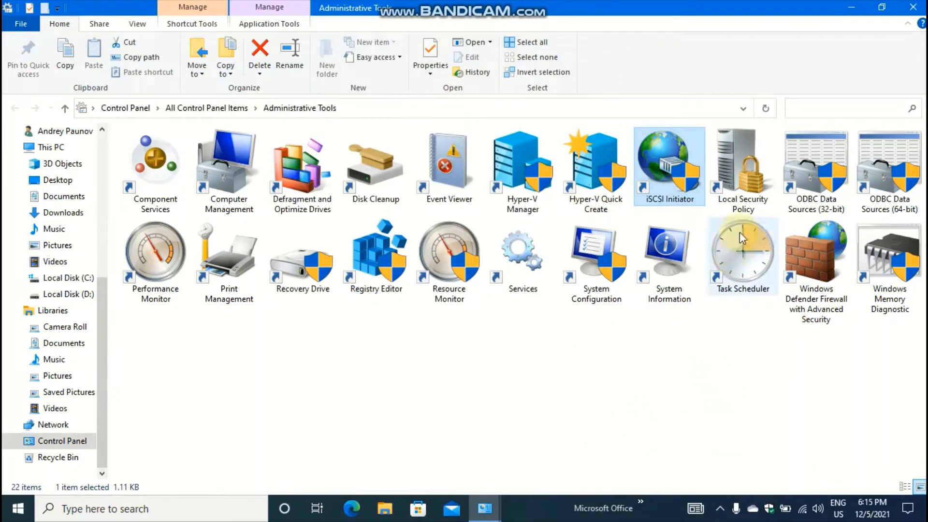
{"action": "mouse_move", "coordinate": [751, 170]}
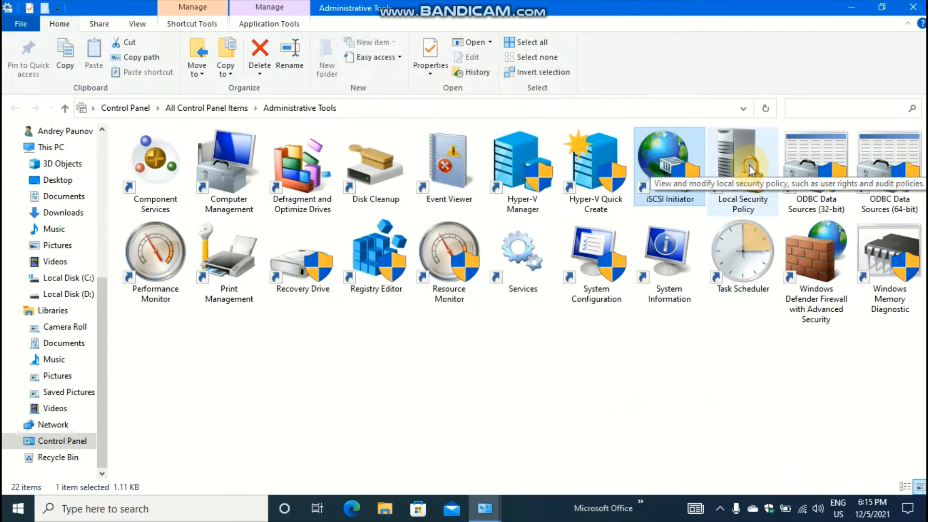
{"action": "left_click", "coordinate": [743, 166]}
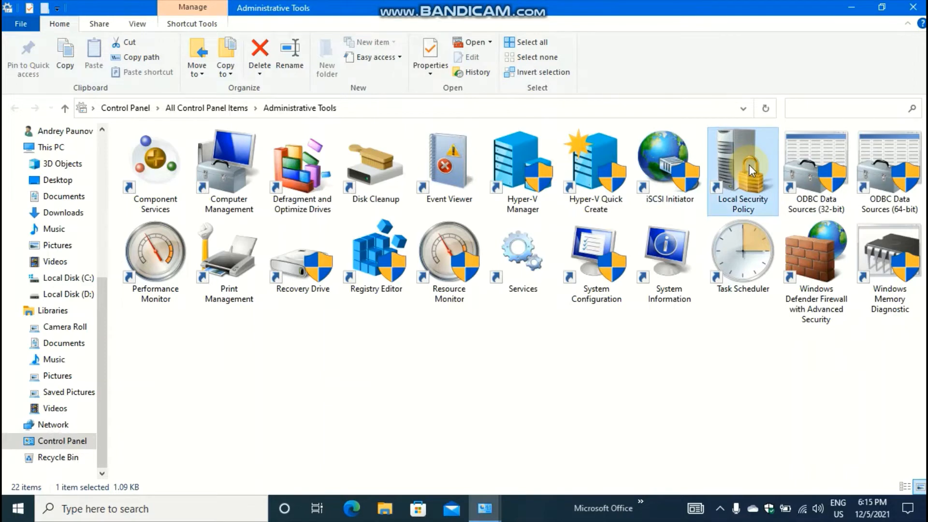
{"action": "double_click", "coordinate": [741, 163]}
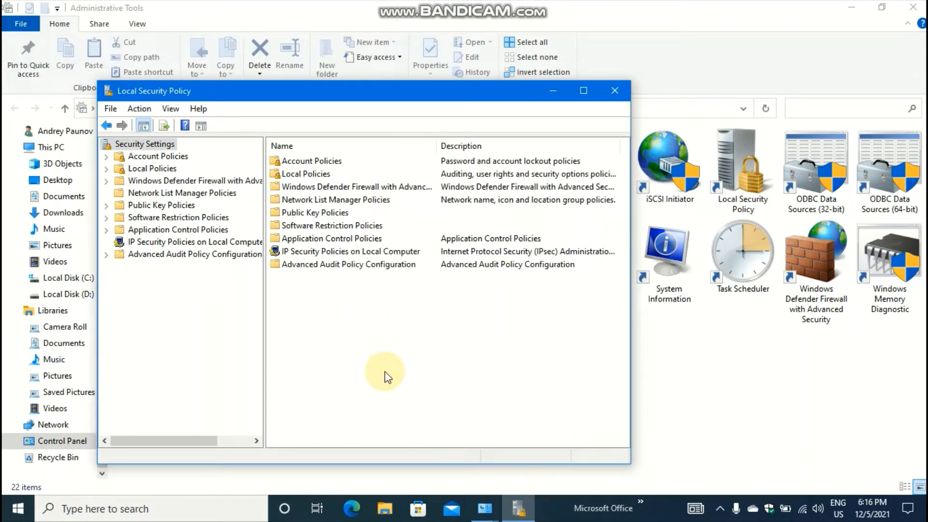
{"action": "mouse_move", "coordinate": [450, 296]}
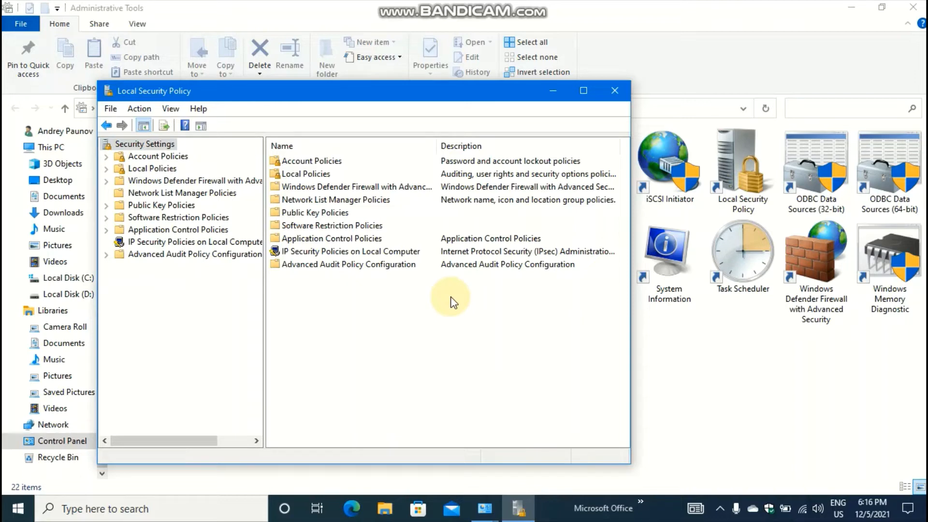
{"action": "left_click", "coordinate": [614, 91]}
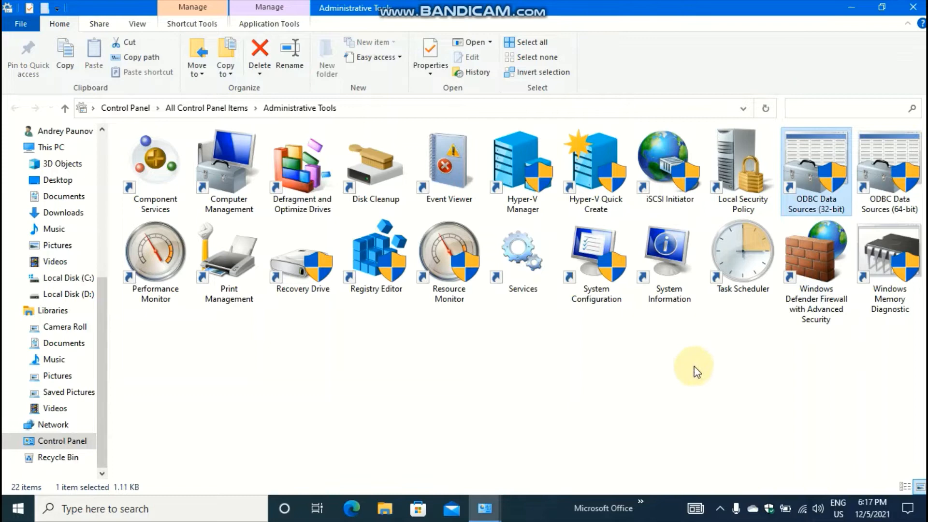
{"action": "mouse_move", "coordinate": [715, 358]}
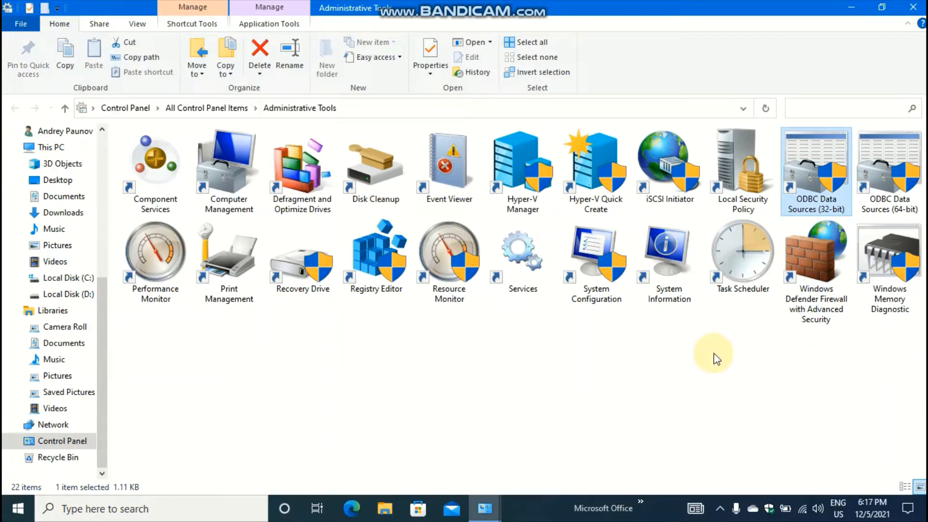
{"action": "mouse_move", "coordinate": [721, 366]}
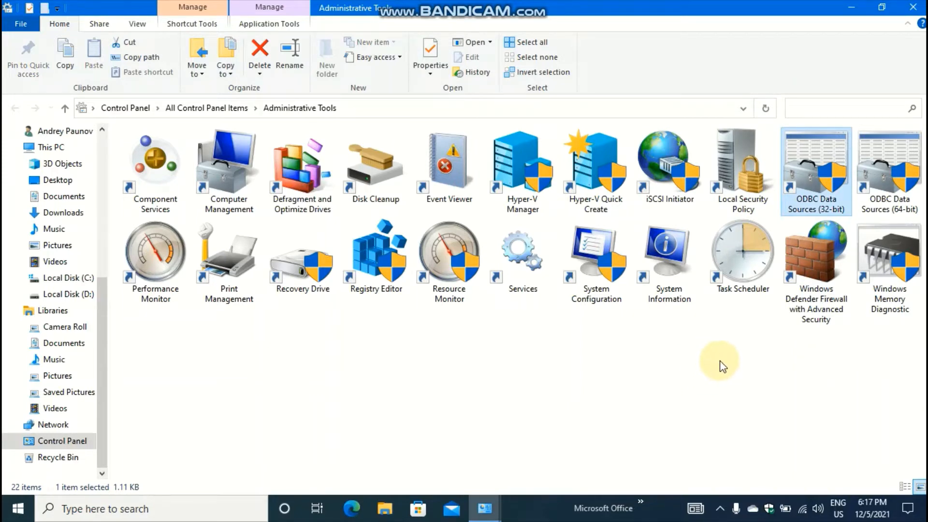
{"action": "left_click", "coordinate": [153, 253]}
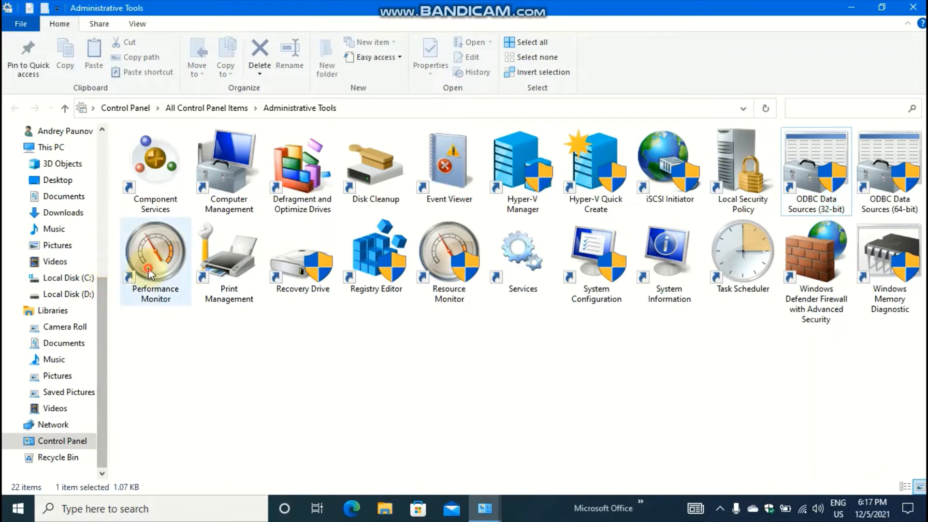
{"action": "double_click", "coordinate": [154, 254]}
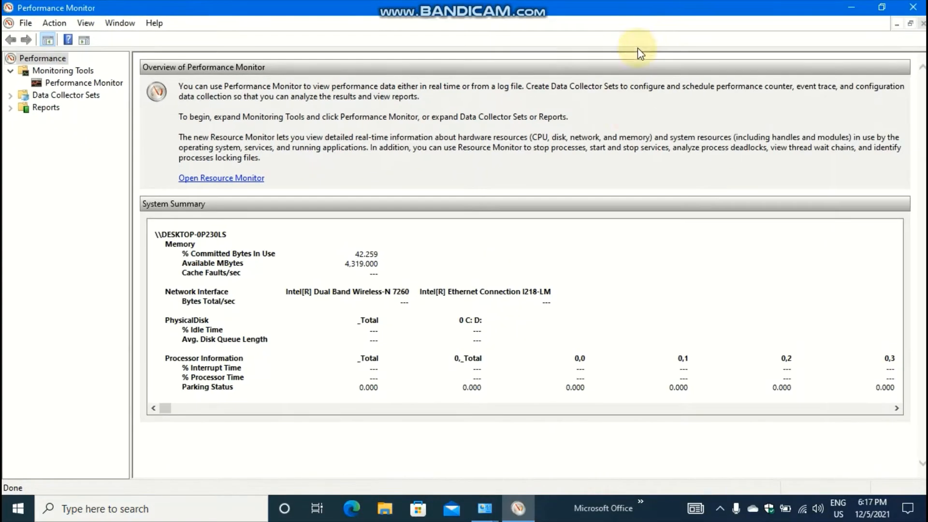
{"action": "mouse_move", "coordinate": [726, 177]}
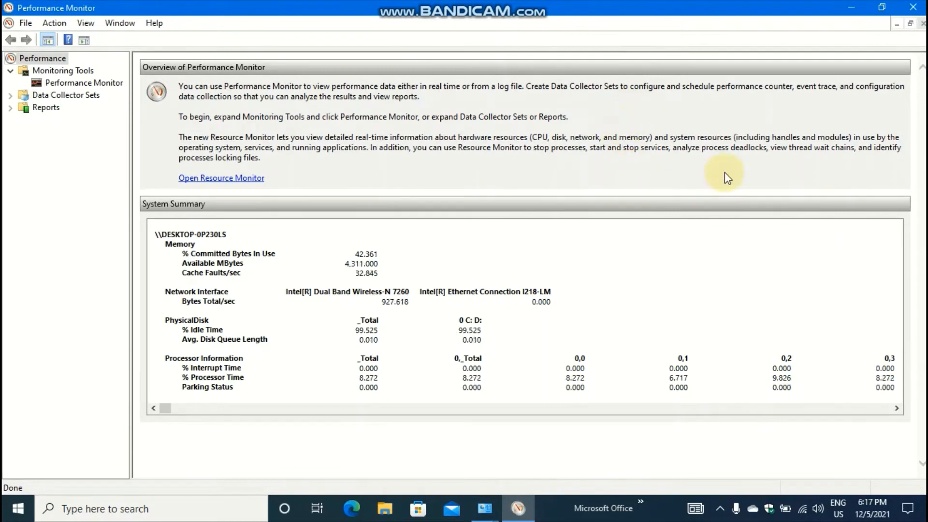
{"action": "mouse_move", "coordinate": [751, 180]}
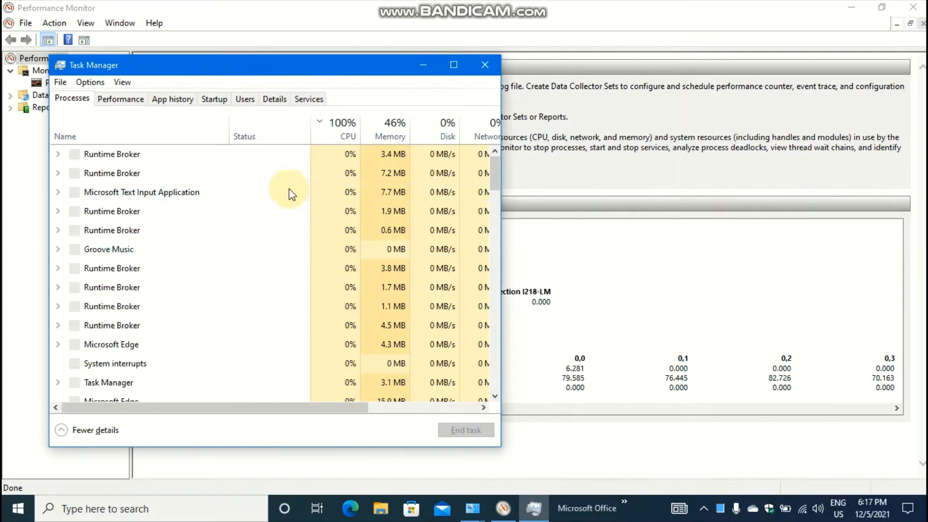
{"action": "left_click", "coordinate": [342, 126]}
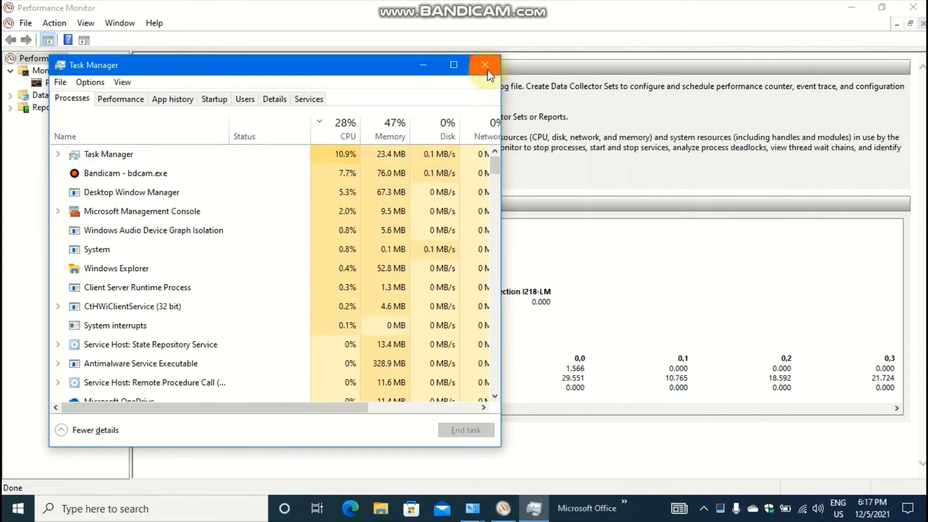
{"action": "left_click", "coordinate": [485, 65]}
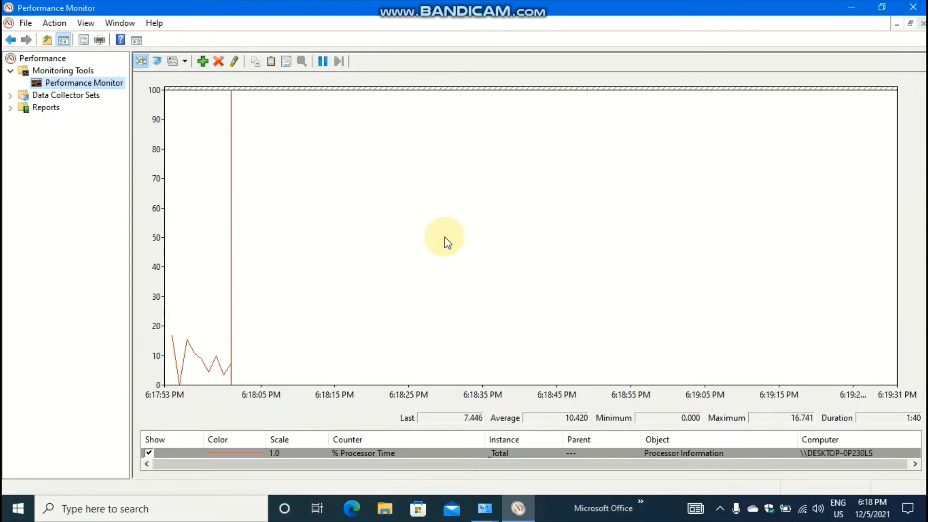
{"action": "mouse_move", "coordinate": [334, 264]}
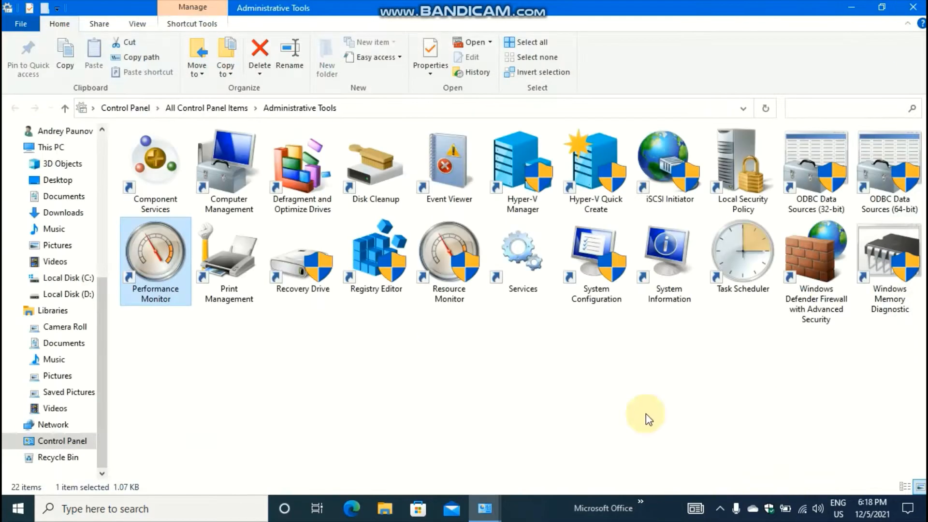
{"action": "double_click", "coordinate": [227, 260]}
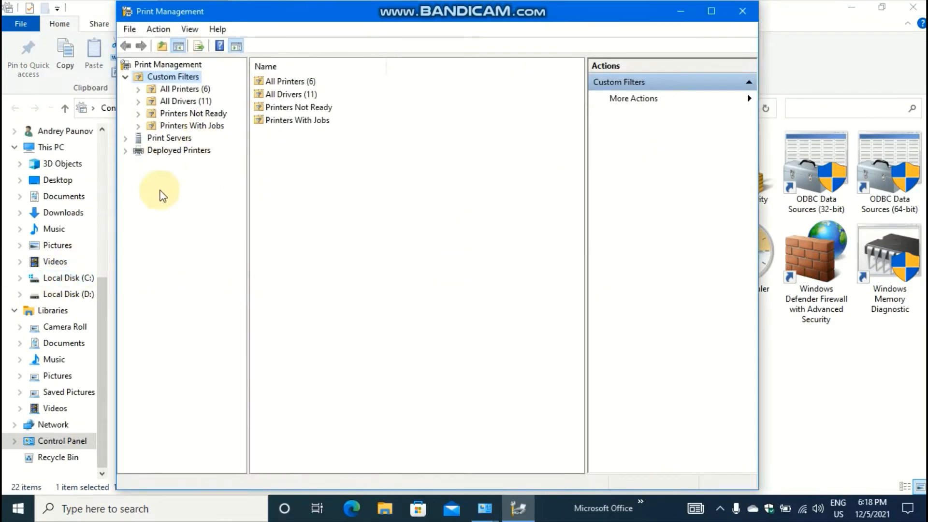
{"action": "mouse_move", "coordinate": [688, 144]}
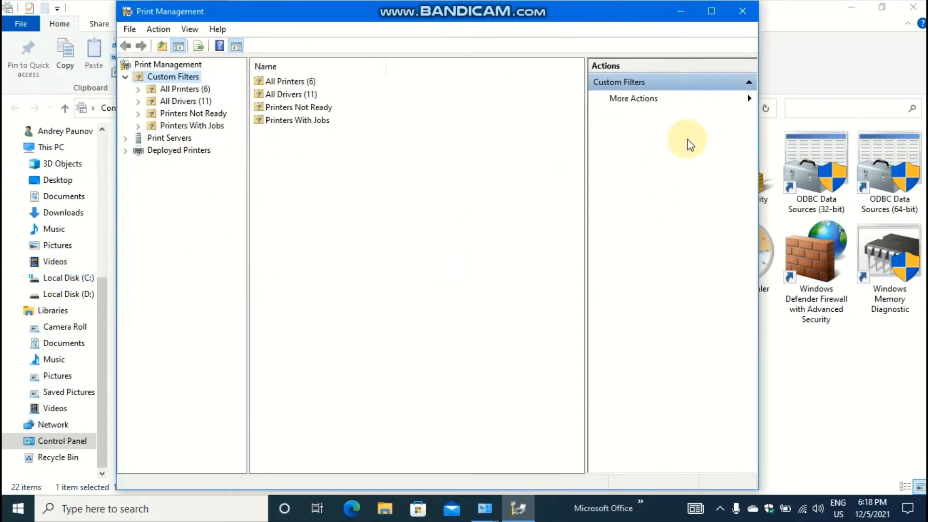
{"action": "mouse_move", "coordinate": [730, 37]}
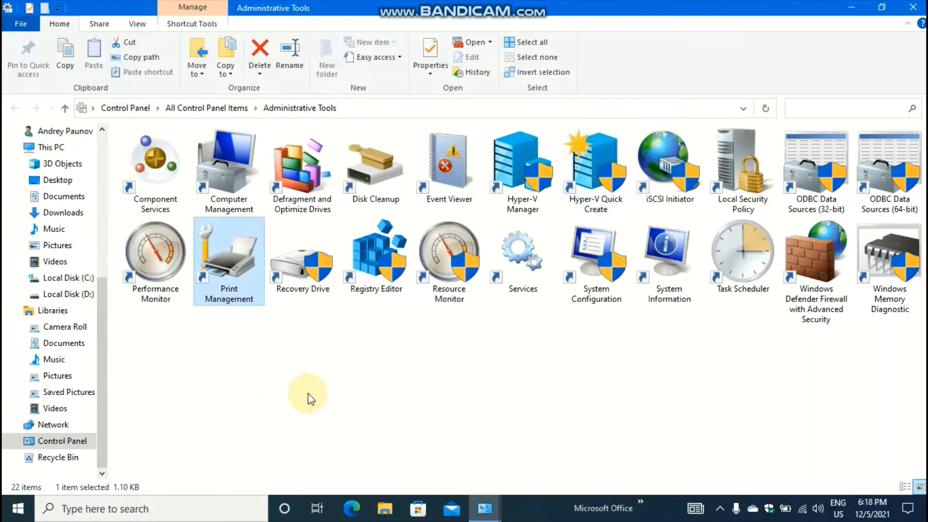
{"action": "left_click", "coordinate": [301, 253]}
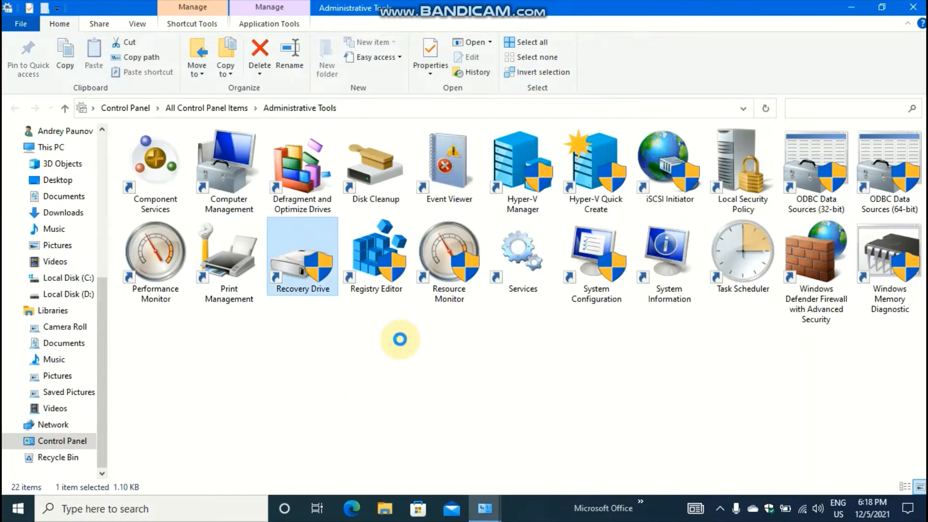
{"action": "double_click", "coordinate": [301, 255]}
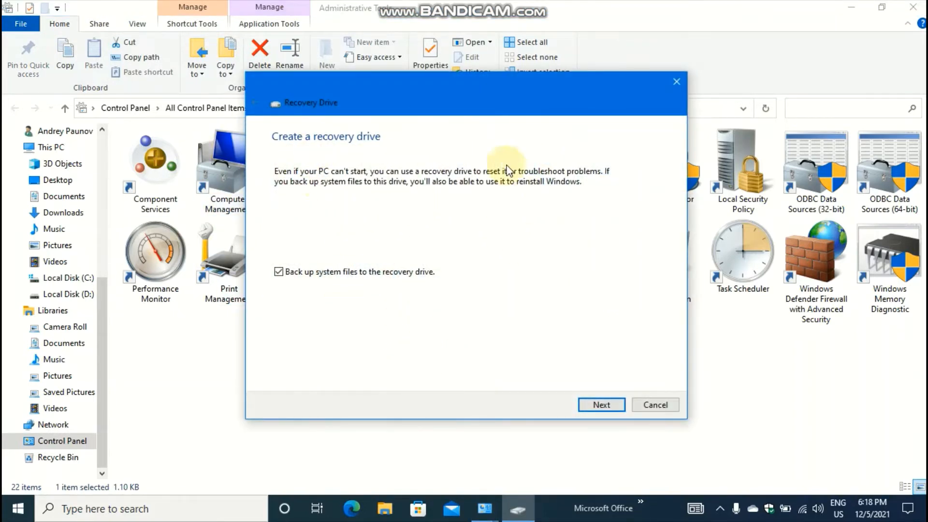
{"action": "mouse_move", "coordinate": [217, 171]}
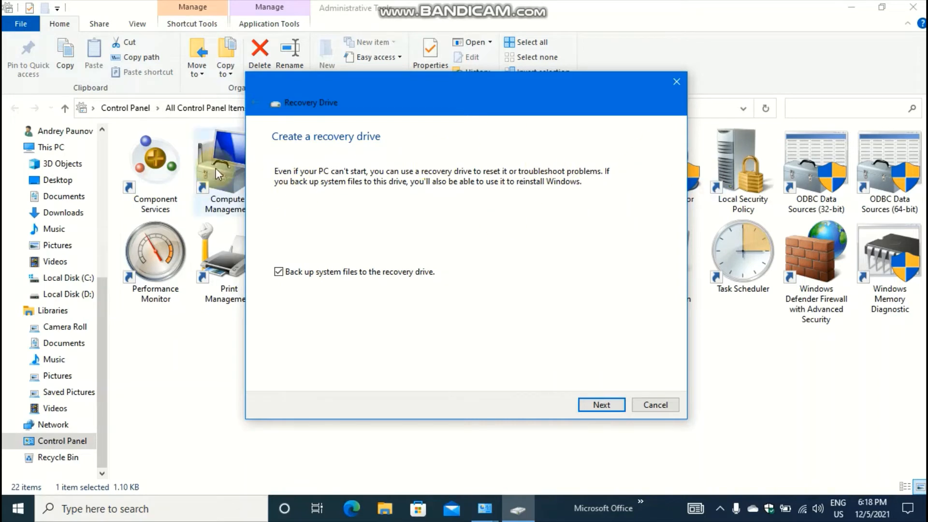
{"action": "mouse_move", "coordinate": [568, 213]}
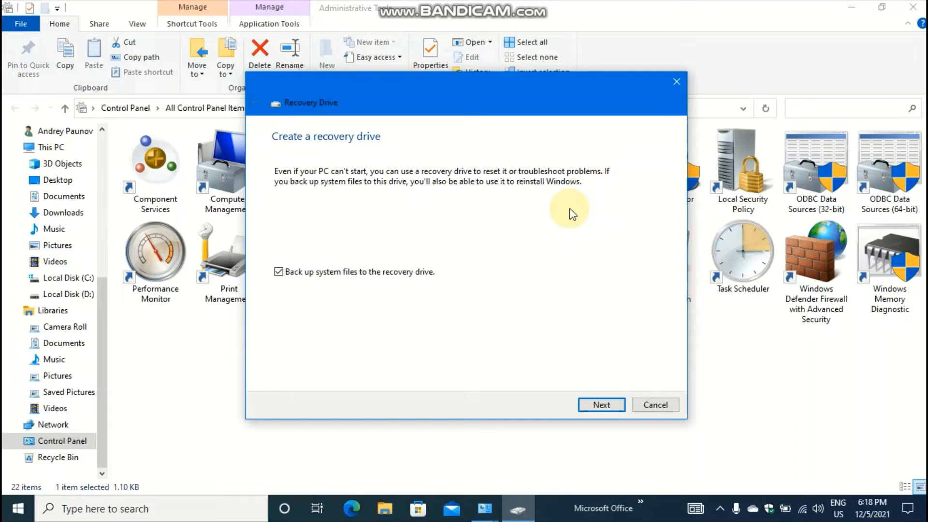
{"action": "mouse_move", "coordinate": [423, 164]}
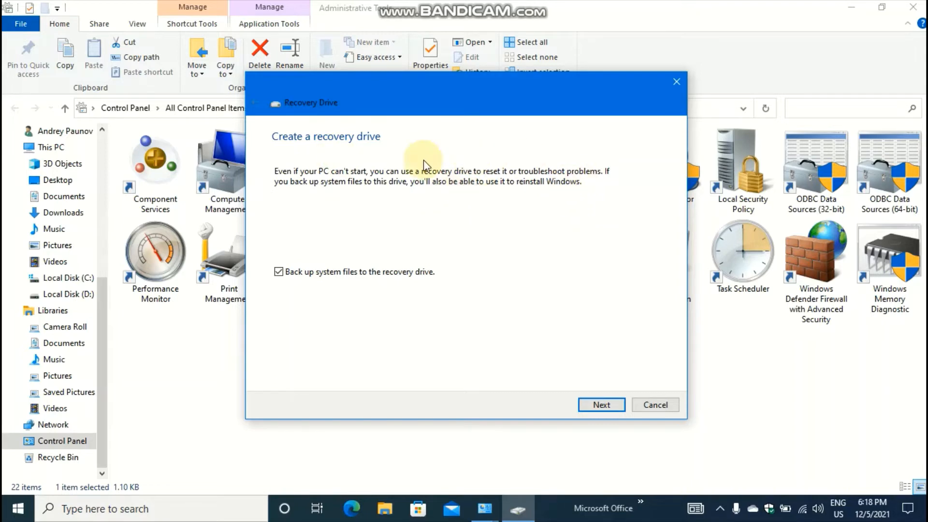
{"action": "mouse_move", "coordinate": [578, 190]}
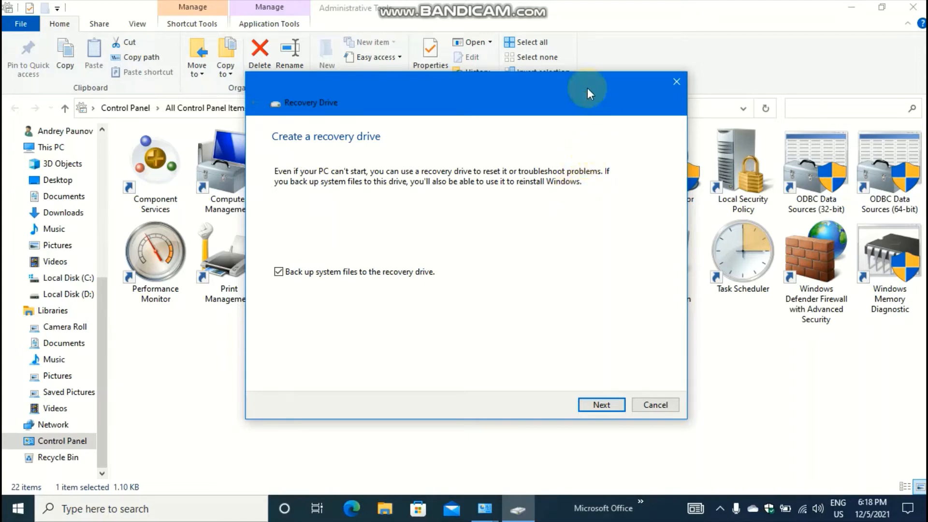
{"action": "mouse_move", "coordinate": [579, 221]}
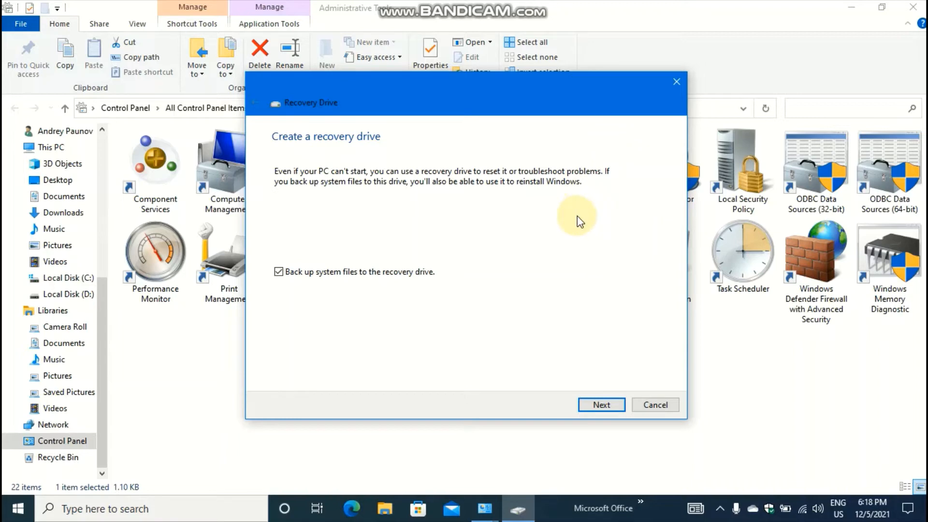
{"action": "mouse_move", "coordinate": [510, 245]}
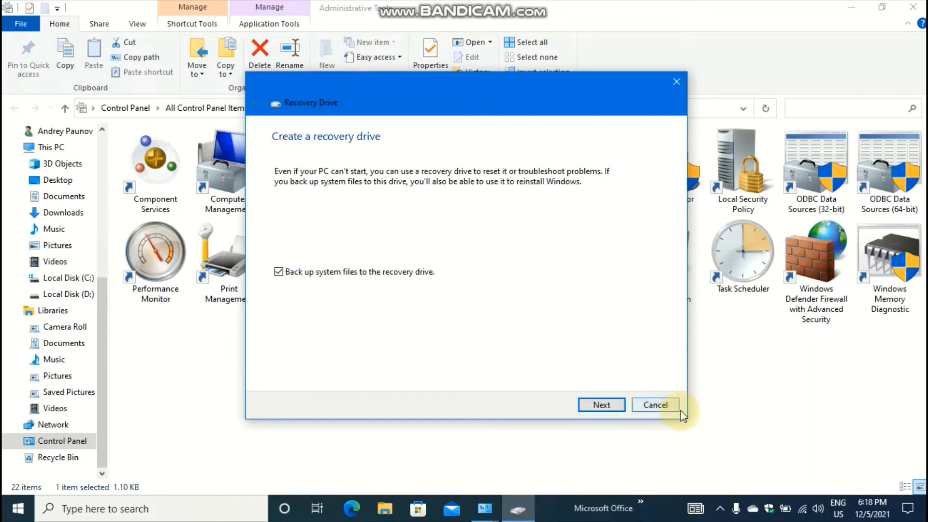
{"action": "left_click", "coordinate": [655, 405]}
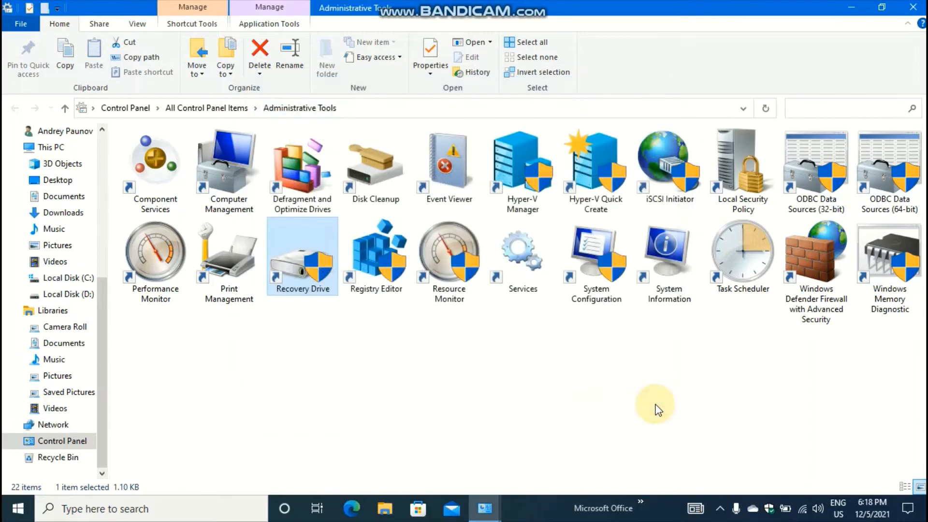
{"action": "mouse_move", "coordinate": [376, 254]}
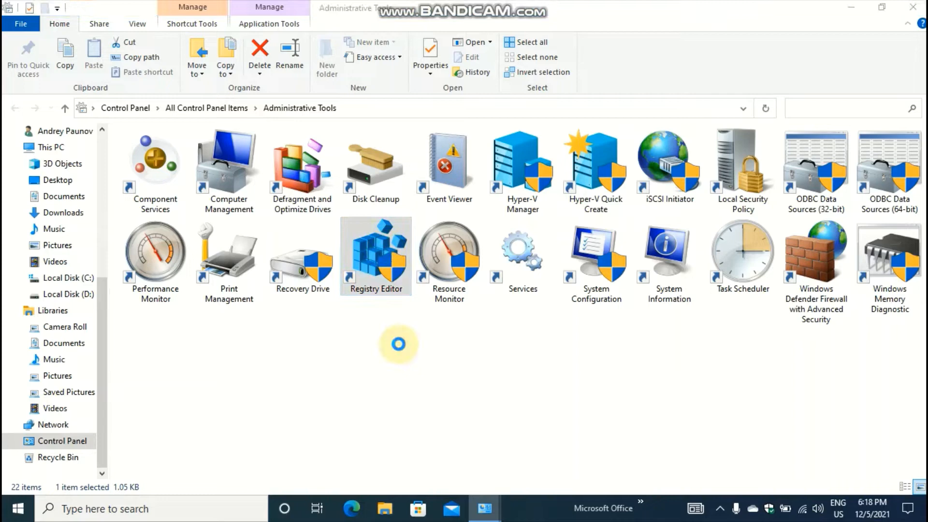
{"action": "double_click", "coordinate": [375, 255]}
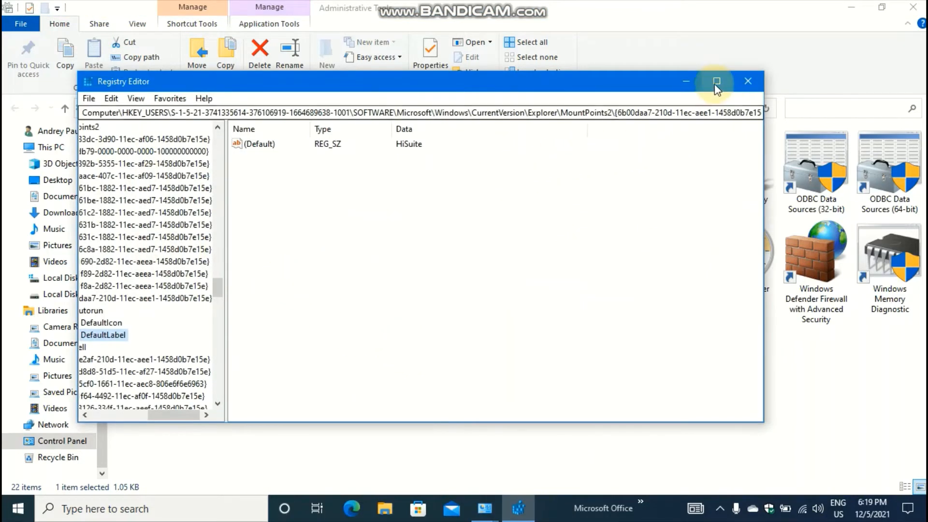
{"action": "left_click", "coordinate": [717, 81]}
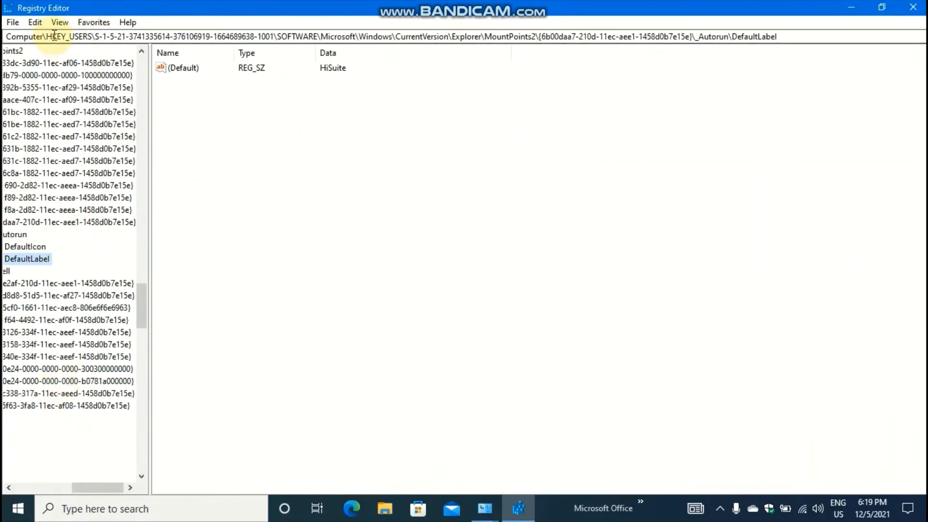
{"action": "mouse_move", "coordinate": [860, 87]}
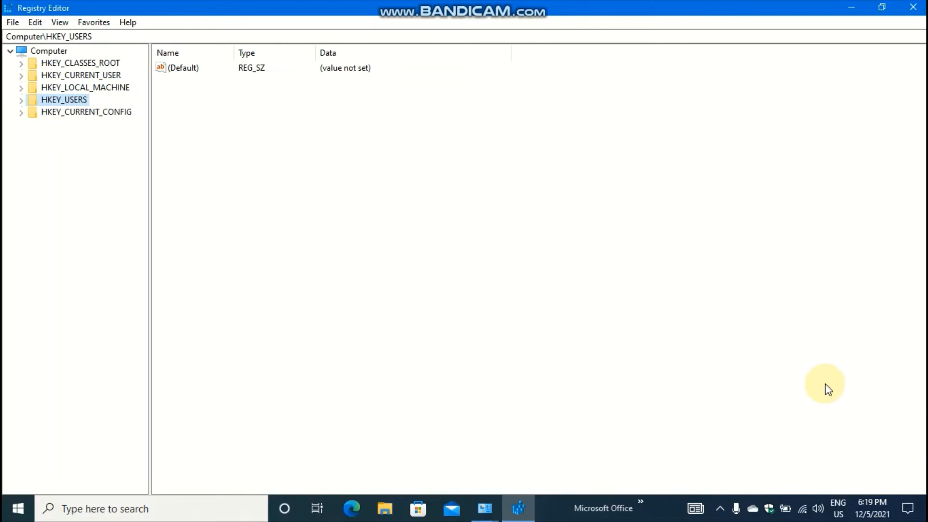
{"action": "mouse_move", "coordinate": [703, 357]}
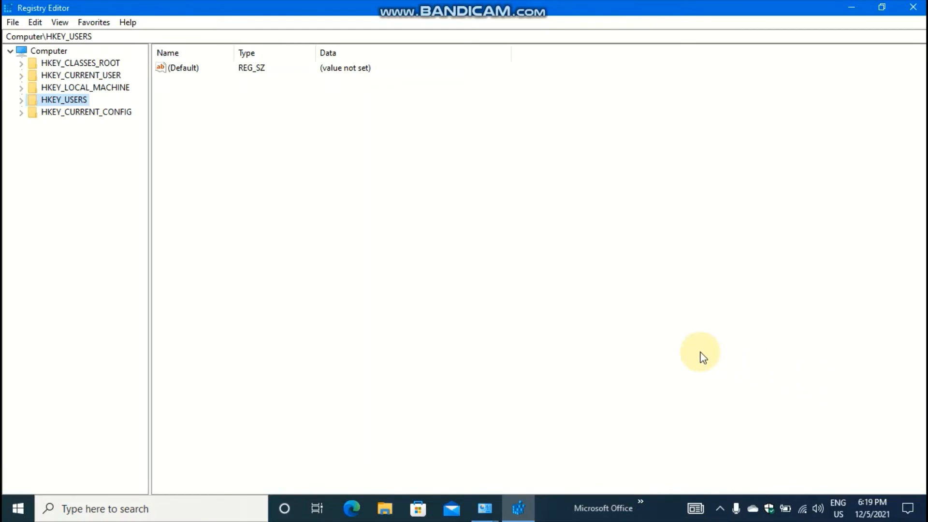
{"action": "mouse_move", "coordinate": [748, 289]}
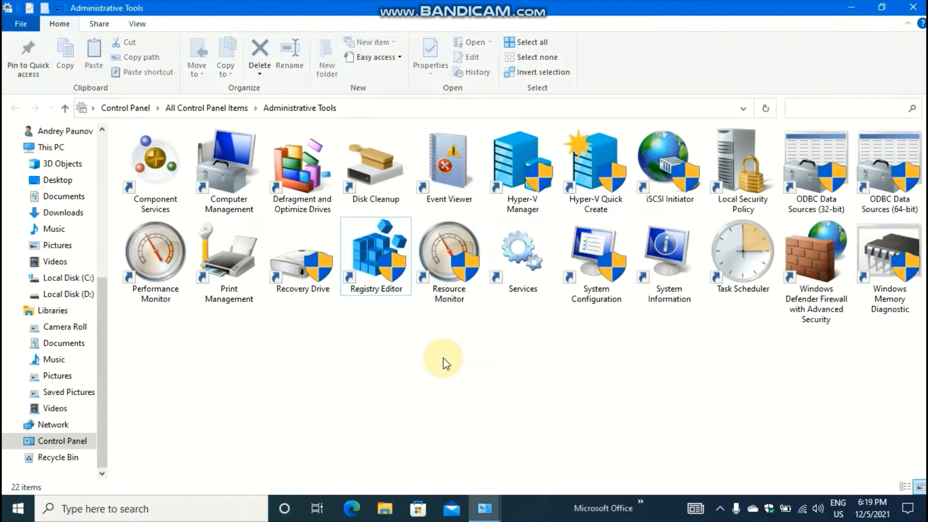
{"action": "double_click", "coordinate": [449, 248]}
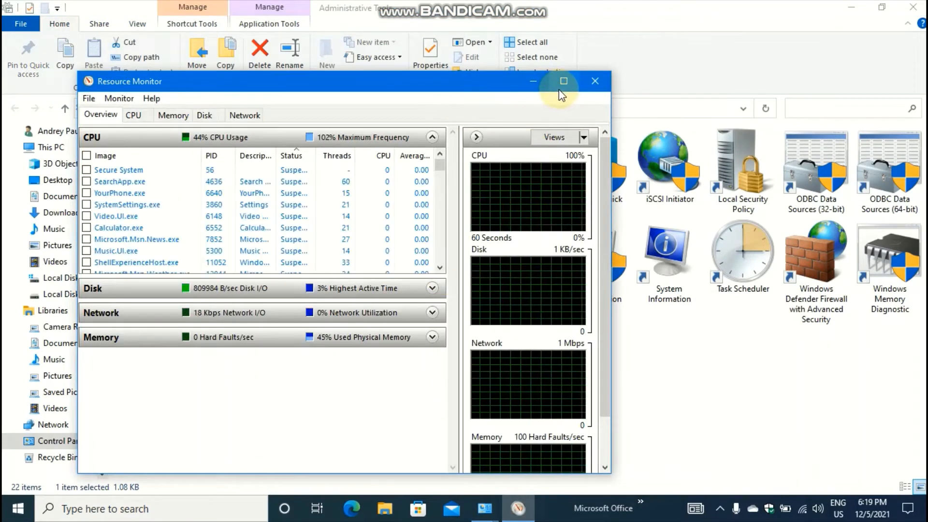
{"action": "left_click", "coordinate": [562, 81]}
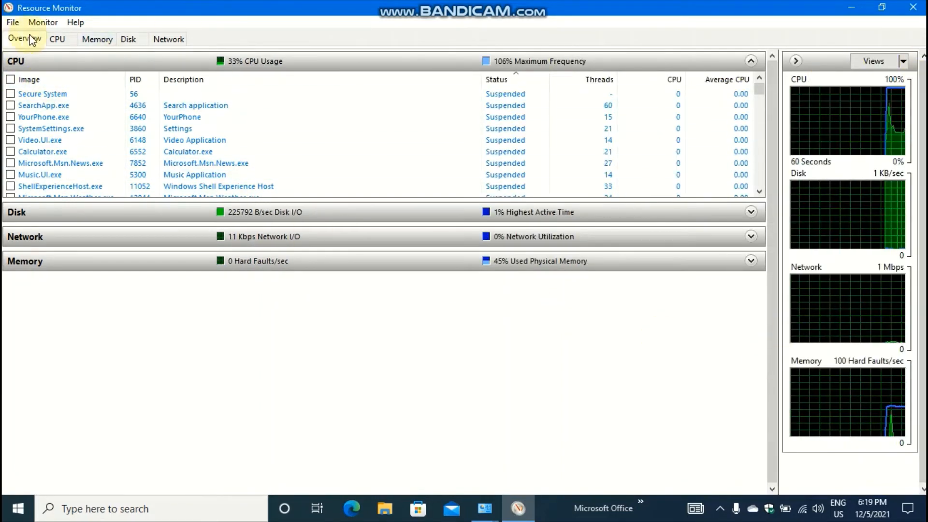
{"action": "left_click", "coordinate": [96, 39]}
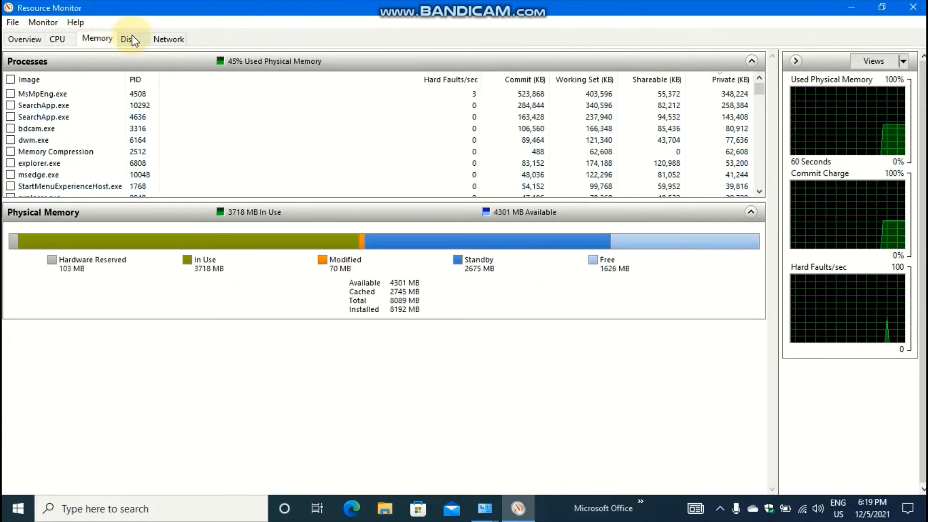
{"action": "left_click", "coordinate": [25, 39]}
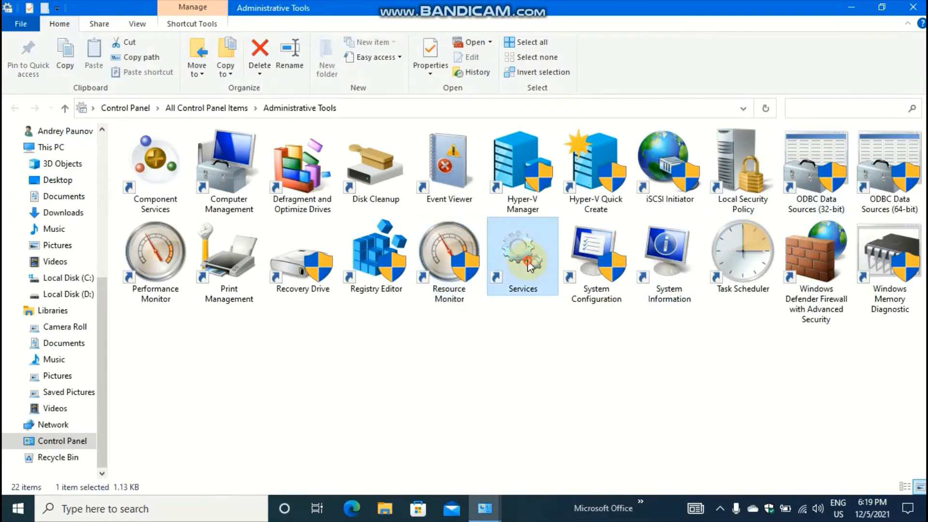
Step: Open and maximize the Services console, then scroll down to the Windows services
{"action": "double_click", "coordinate": [522, 256]}
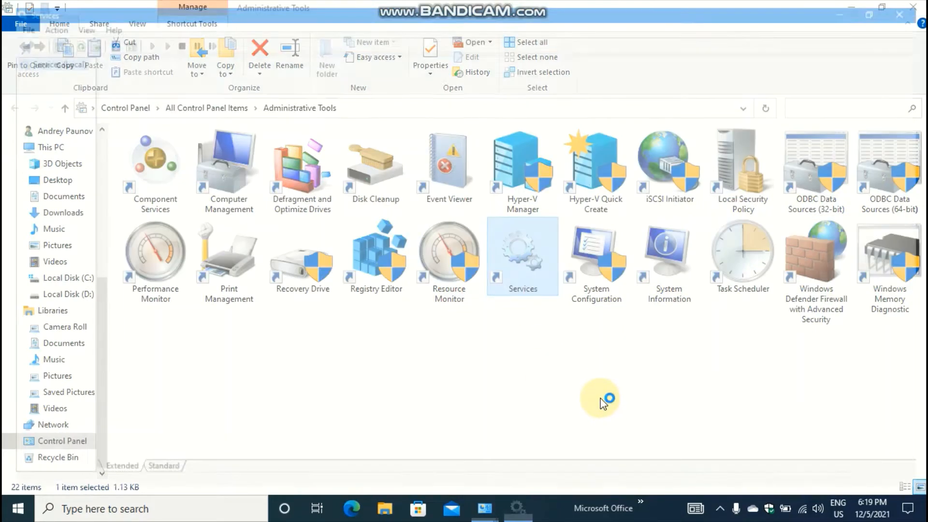
{"action": "double_click", "coordinate": [522, 256]}
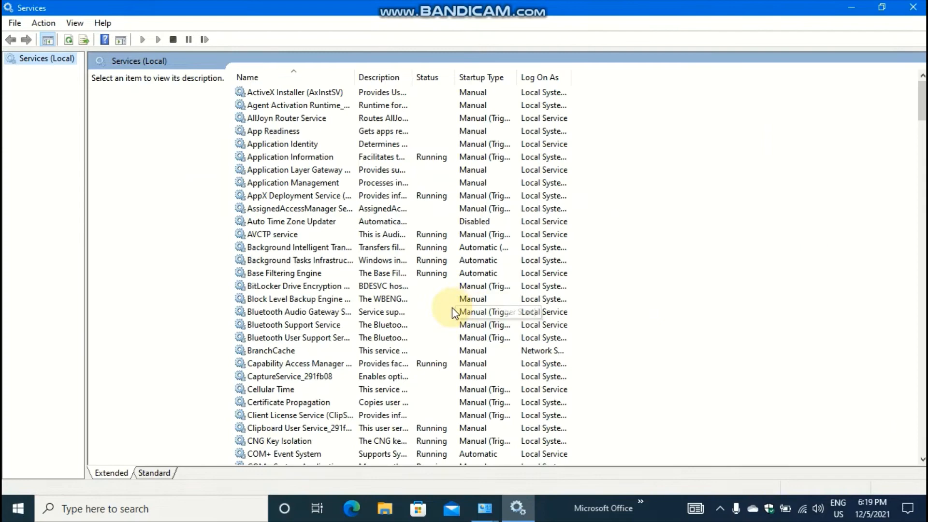
{"action": "scroll", "scroll_direction": "down", "scroll_amount": 3}
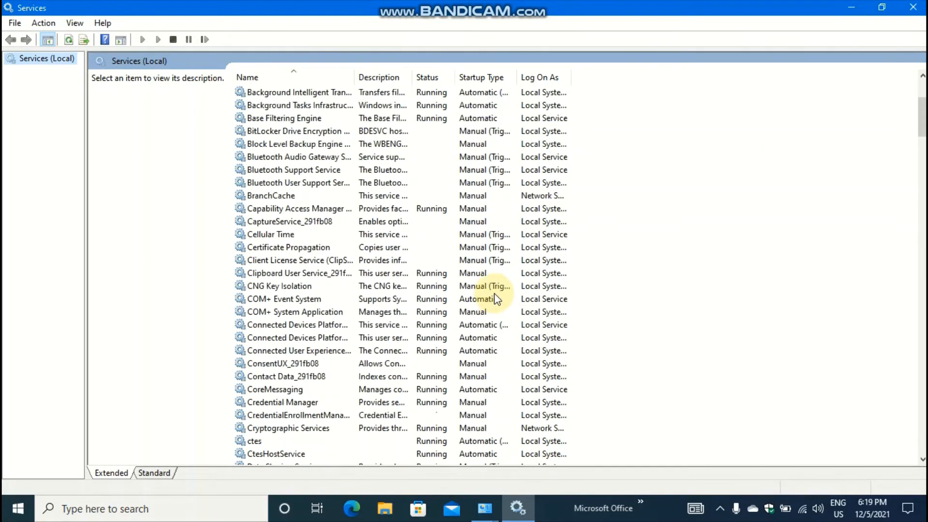
{"action": "scroll", "scroll_direction": "up", "scroll_amount": 3}
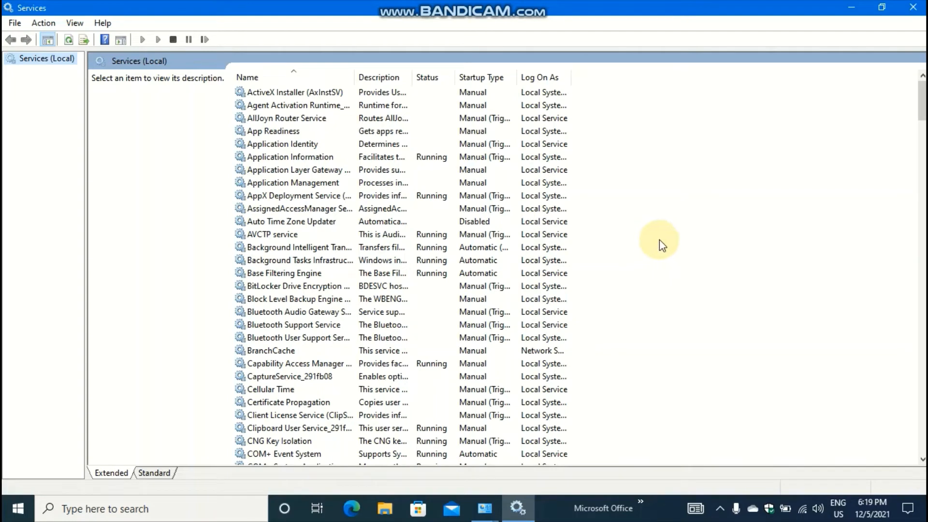
{"action": "mouse_move", "coordinate": [673, 235]}
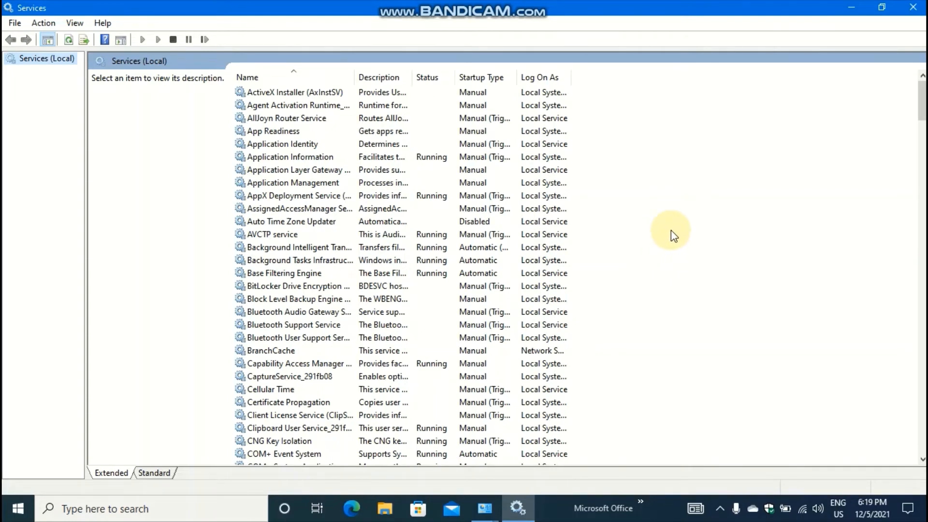
{"action": "scroll", "scroll_direction": "down", "scroll_amount": 3}
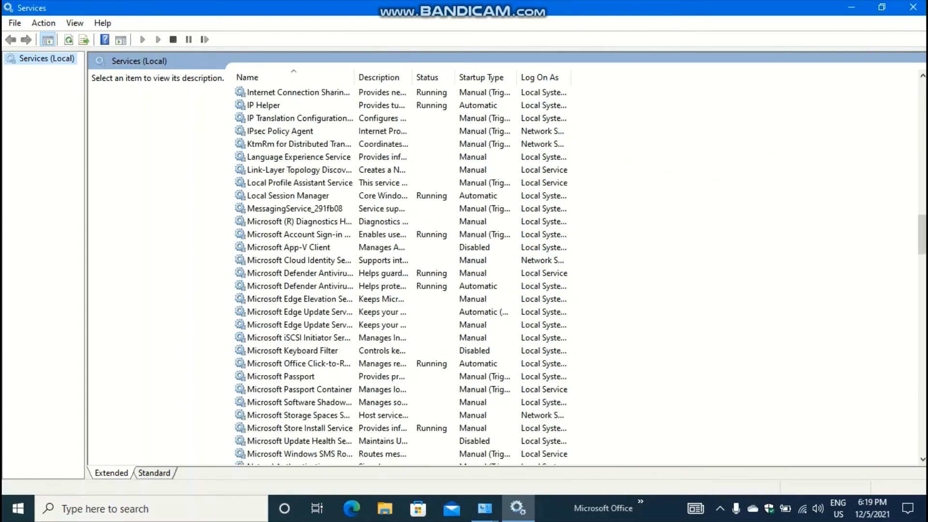
{"action": "scroll", "scroll_direction": "down", "scroll_amount": 3}
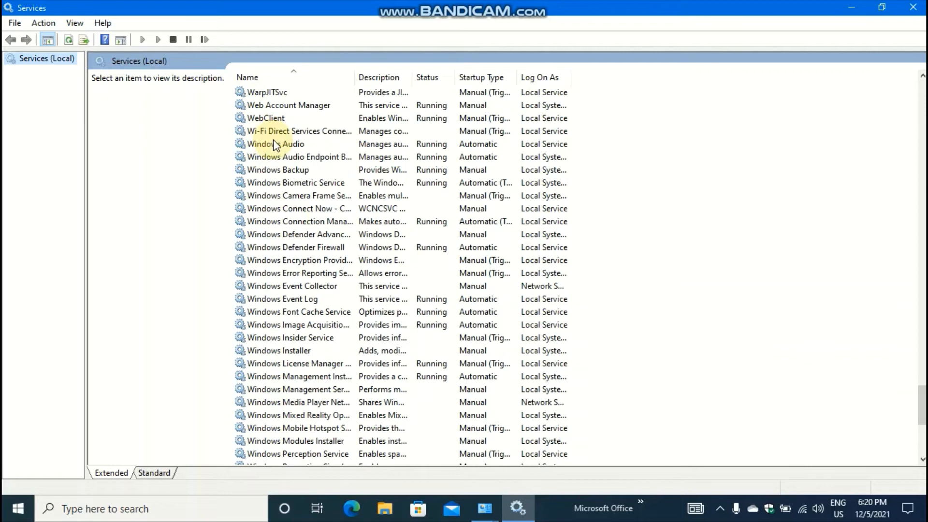
Step: View the Windows Audio service properties (automatic startup, running), then cancel without changes
{"action": "right_click", "coordinate": [275, 144]}
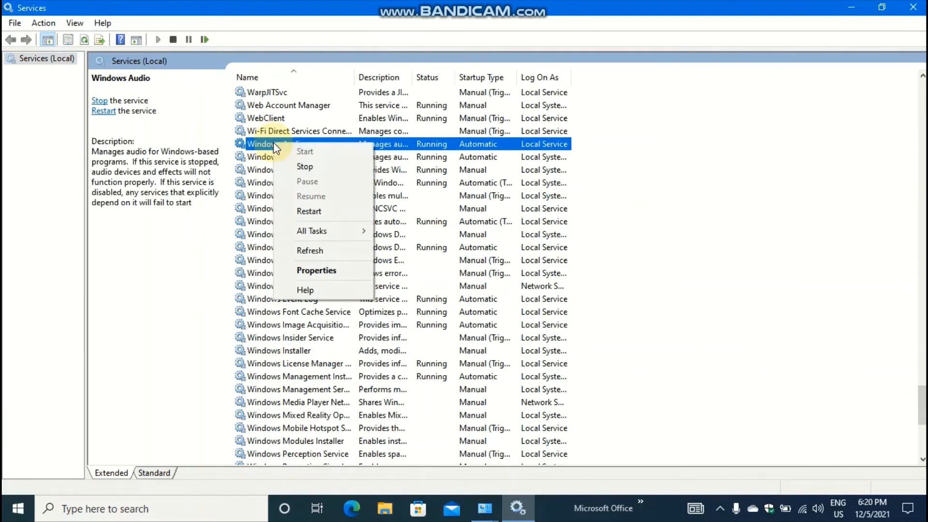
{"action": "left_click", "coordinate": [316, 271]}
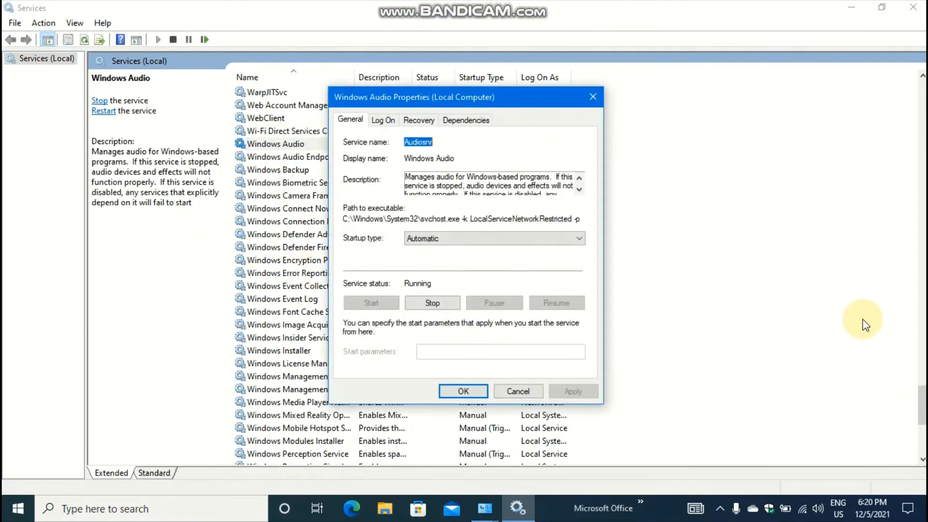
{"action": "mouse_move", "coordinate": [368, 220]}
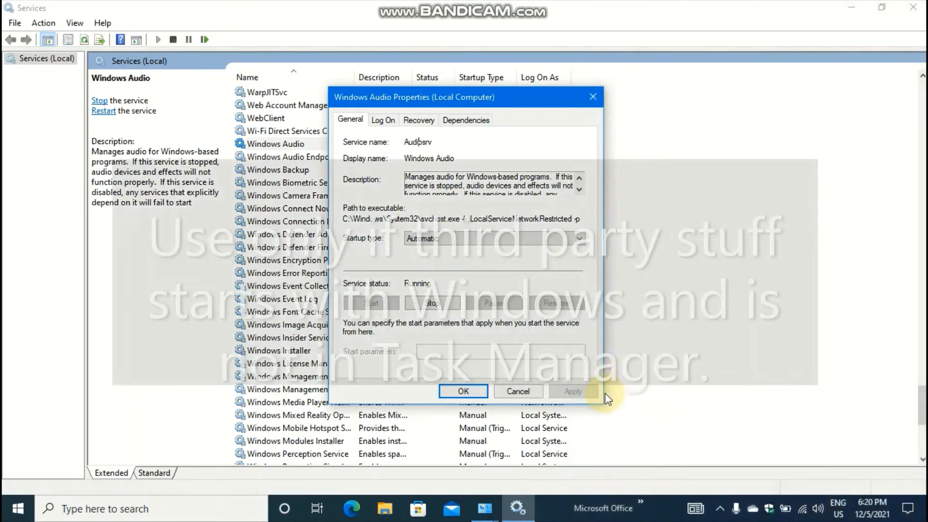
{"action": "left_click", "coordinate": [463, 391]}
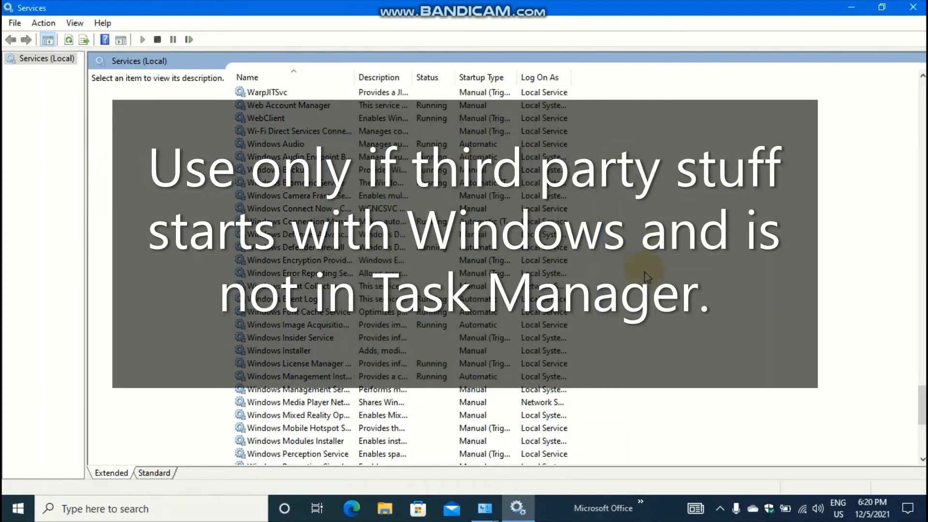
{"action": "mouse_move", "coordinate": [864, 416]}
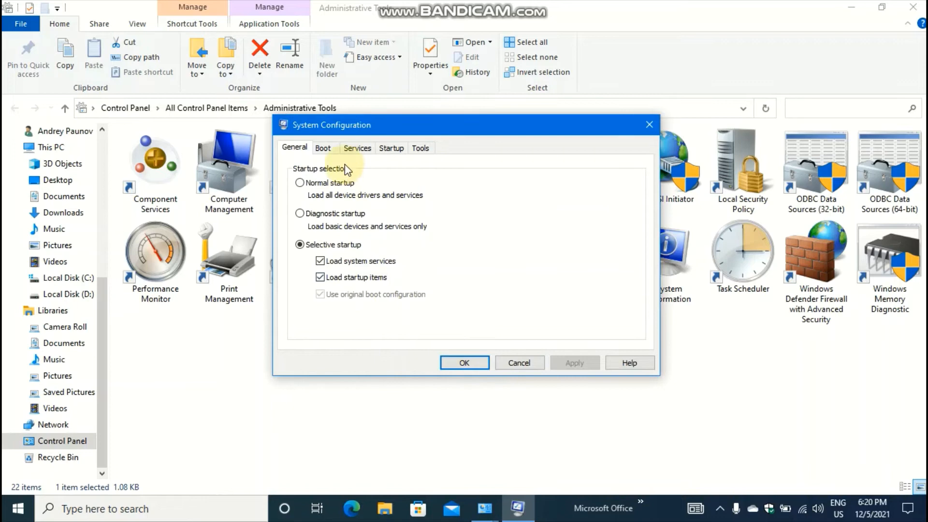
{"action": "left_click", "coordinate": [357, 147]}
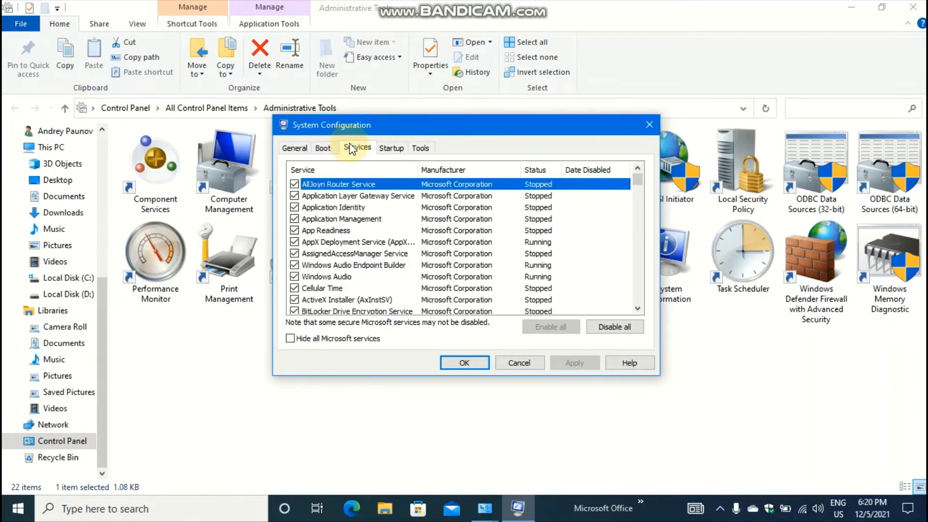
{"action": "left_click", "coordinate": [420, 147]}
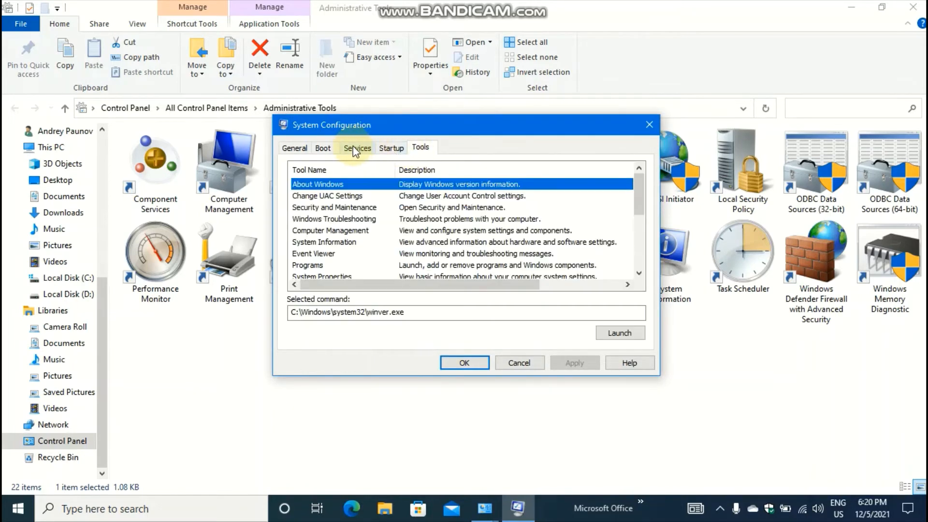
{"action": "left_click", "coordinate": [356, 148]}
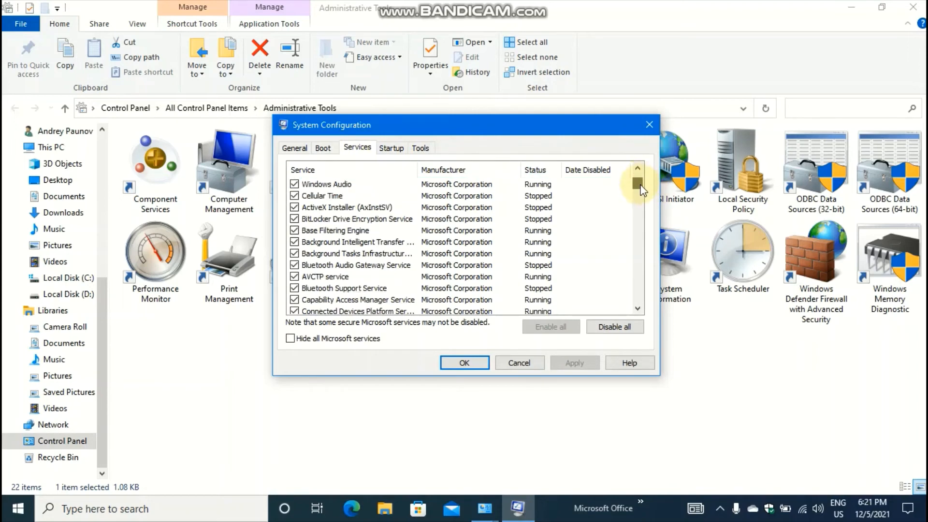
{"action": "scroll", "scroll_direction": "down", "scroll_amount": 3}
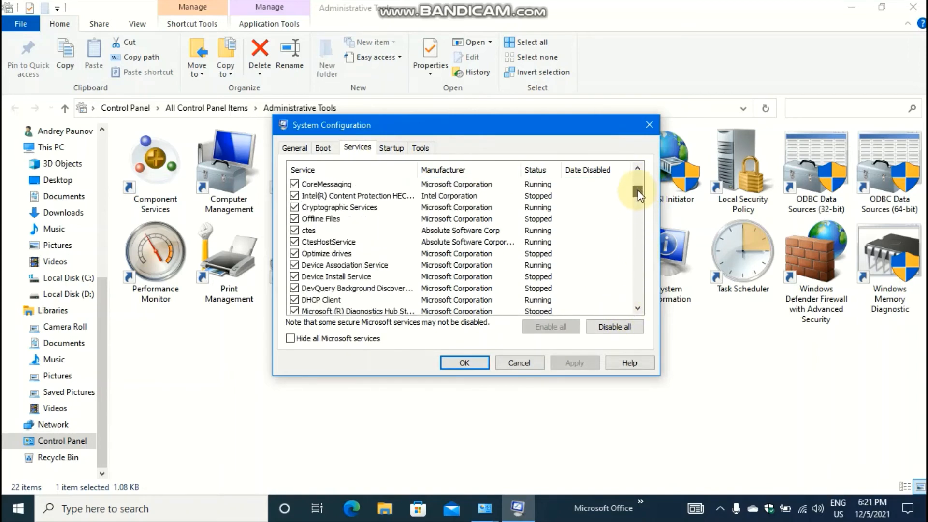
{"action": "left_click", "coordinate": [322, 148]}
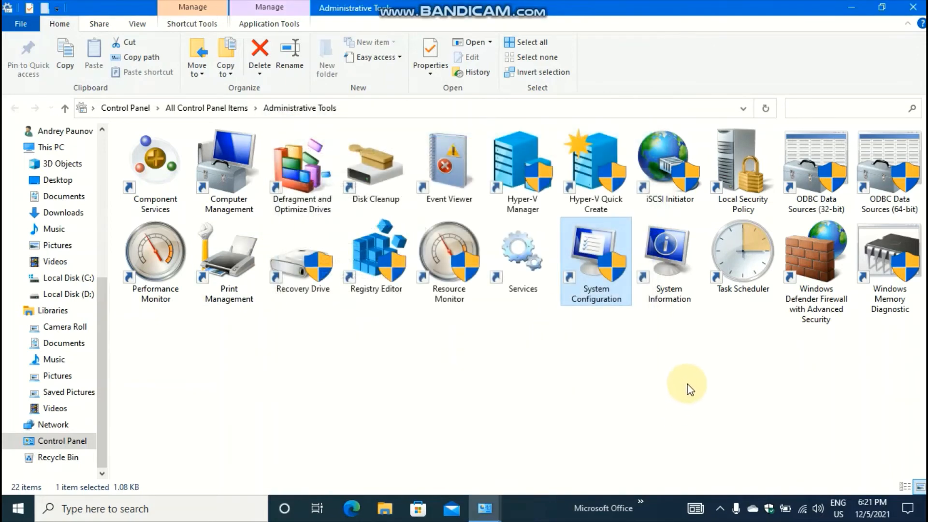
{"action": "double_click", "coordinate": [667, 249]}
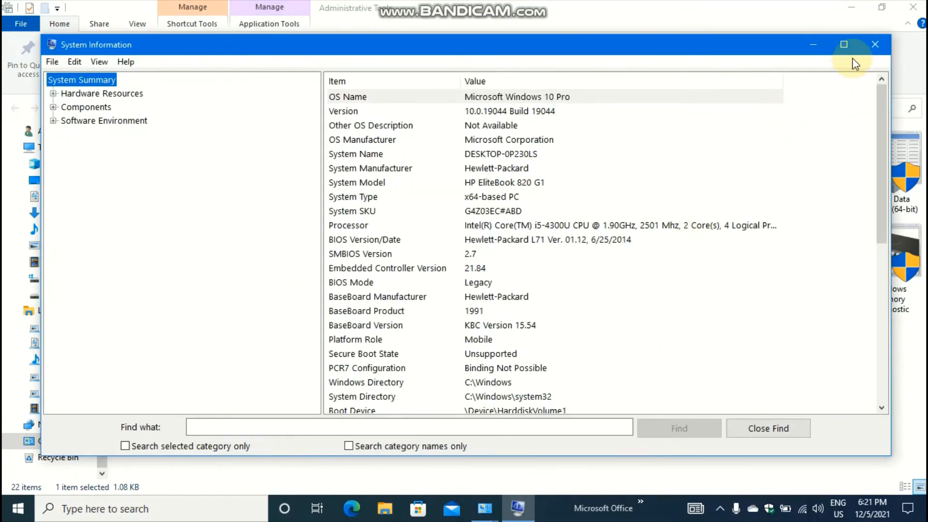
{"action": "left_click", "coordinate": [843, 44]}
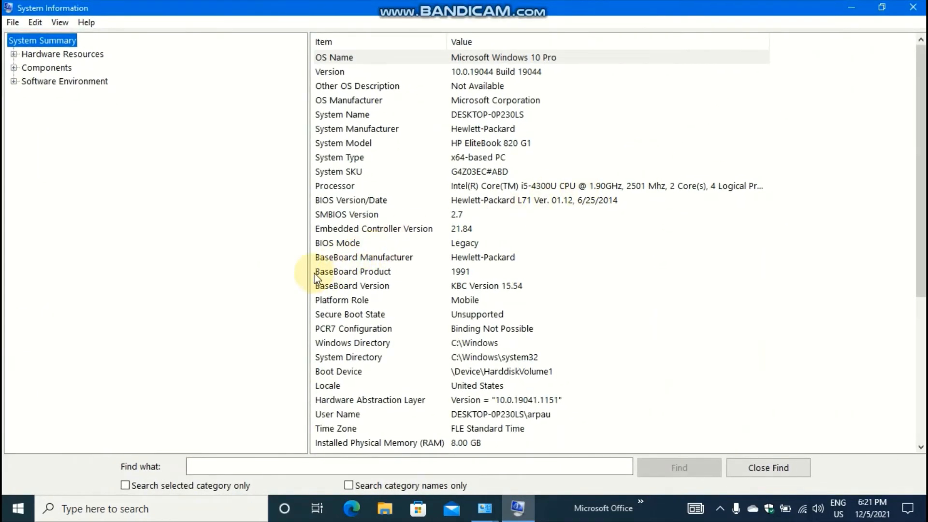
{"action": "mouse_move", "coordinate": [44, 204]}
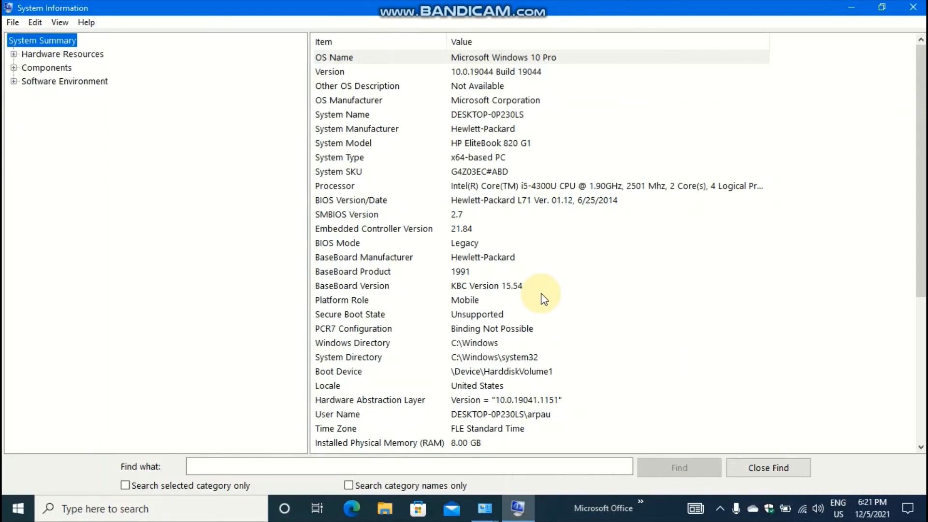
{"action": "mouse_move", "coordinate": [551, 290]}
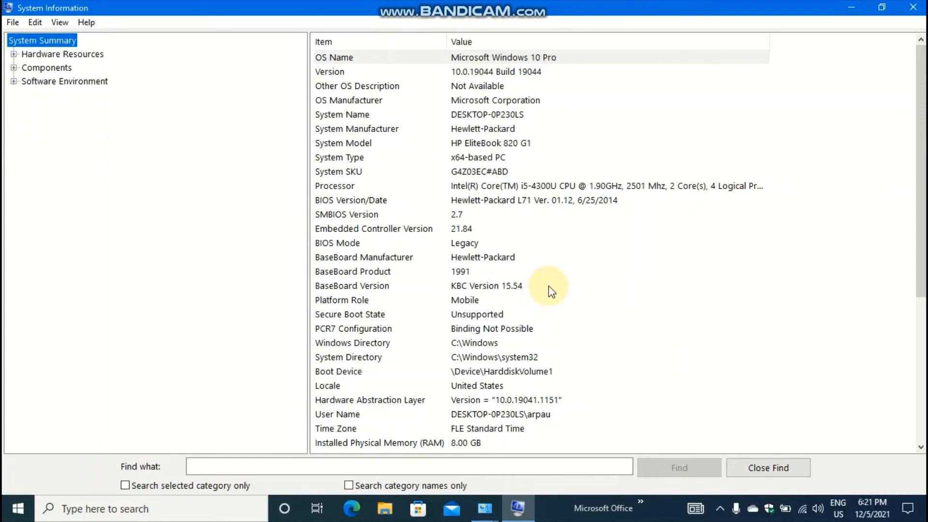
{"action": "mouse_move", "coordinate": [565, 245]}
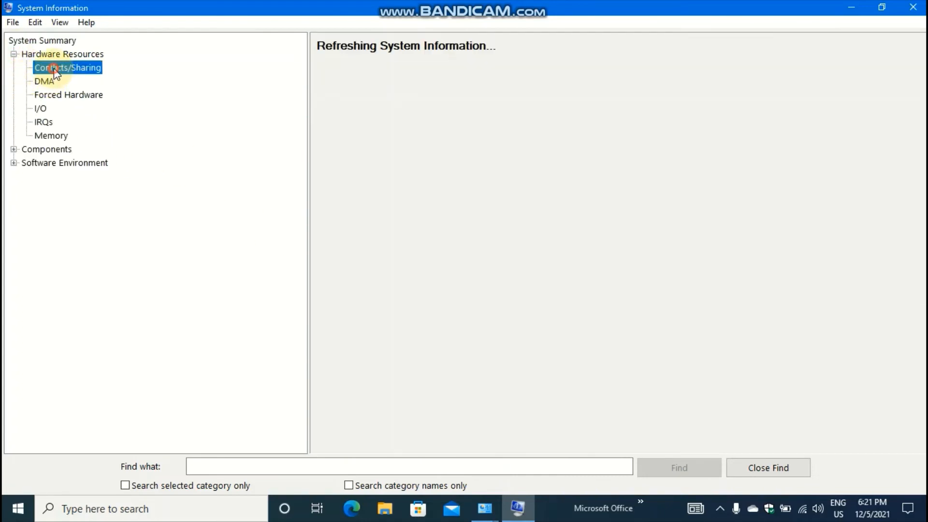
{"action": "left_click", "coordinate": [66, 68]}
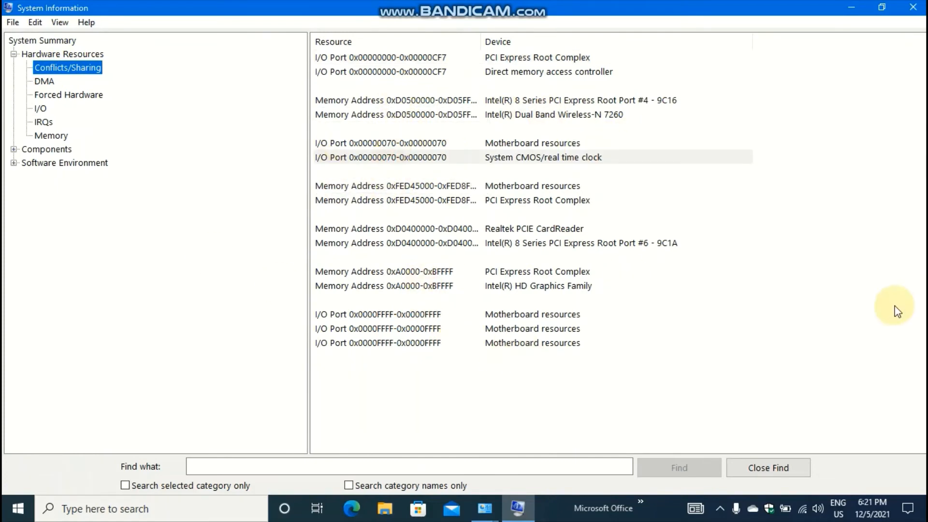
{"action": "mouse_move", "coordinate": [713, 278]}
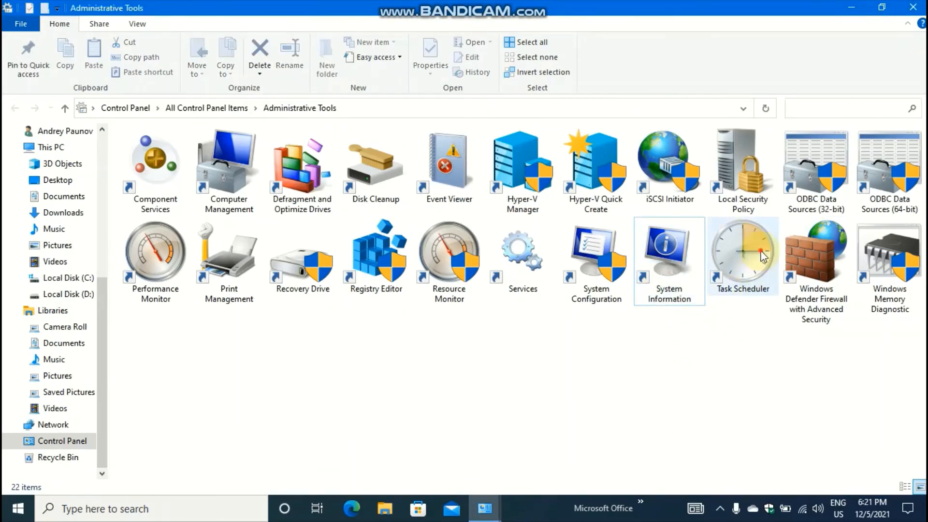
{"action": "double_click", "coordinate": [741, 253]}
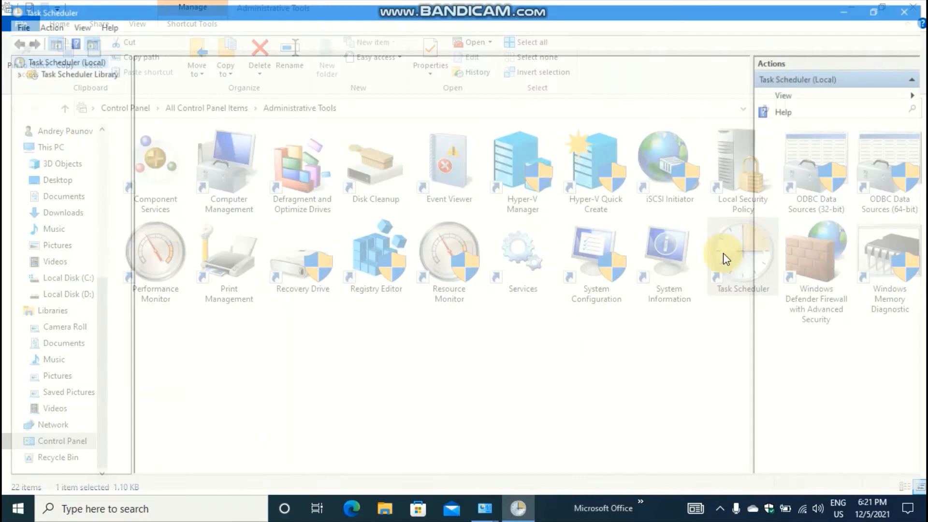
{"action": "double_click", "coordinate": [743, 255]}
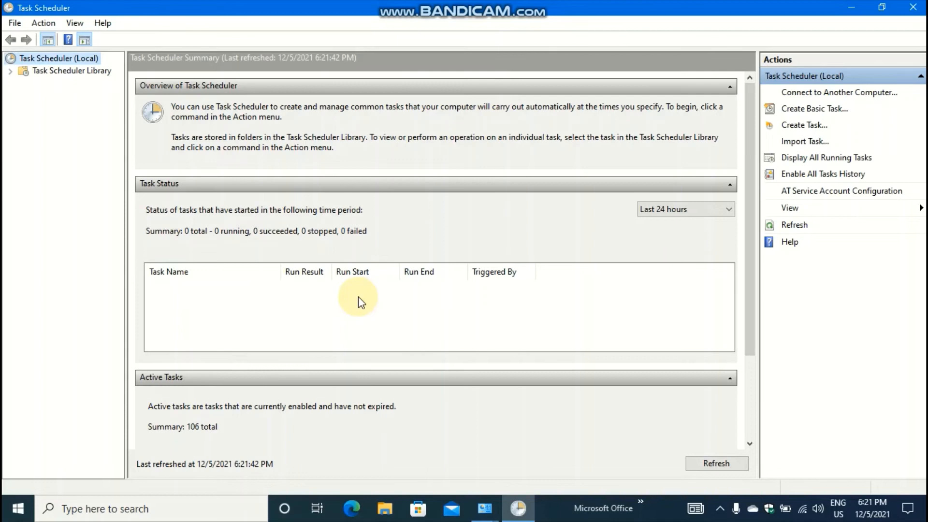
{"action": "mouse_move", "coordinate": [80, 109]}
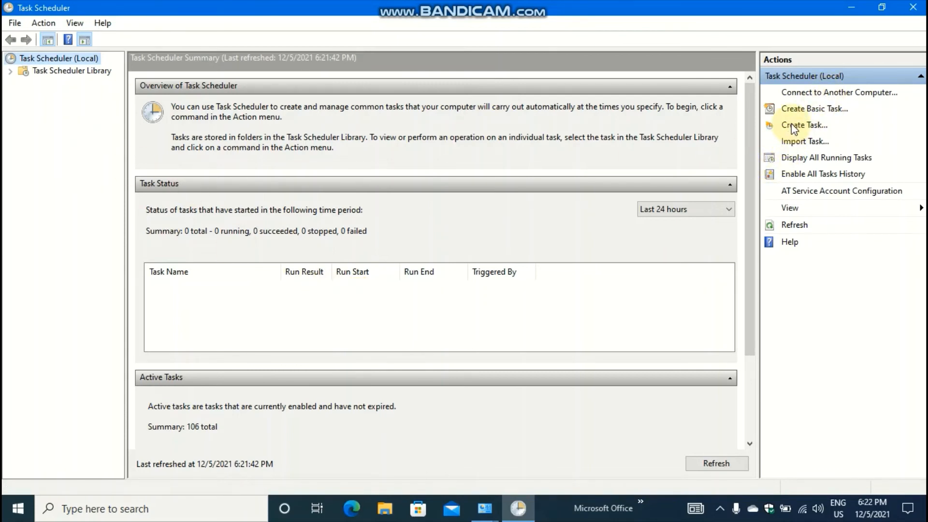
{"action": "left_click", "coordinate": [803, 125]}
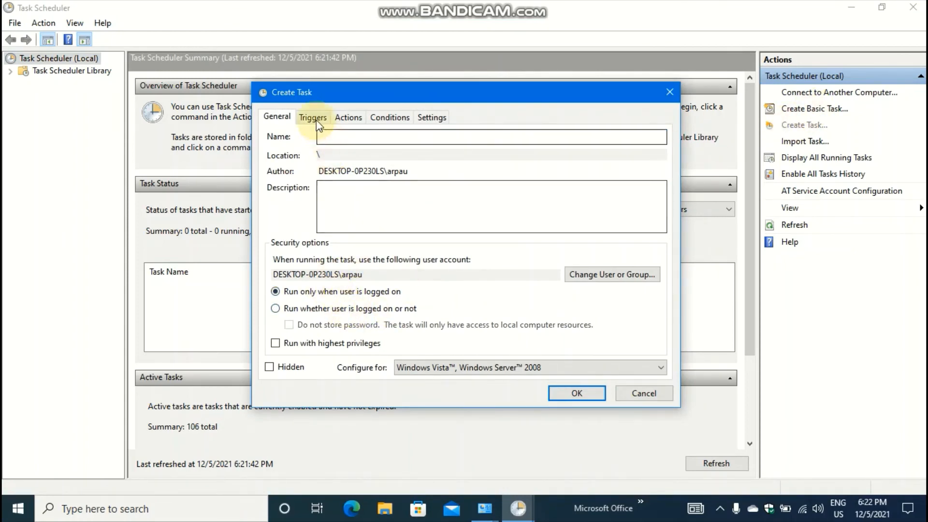
{"action": "left_click", "coordinate": [431, 117]}
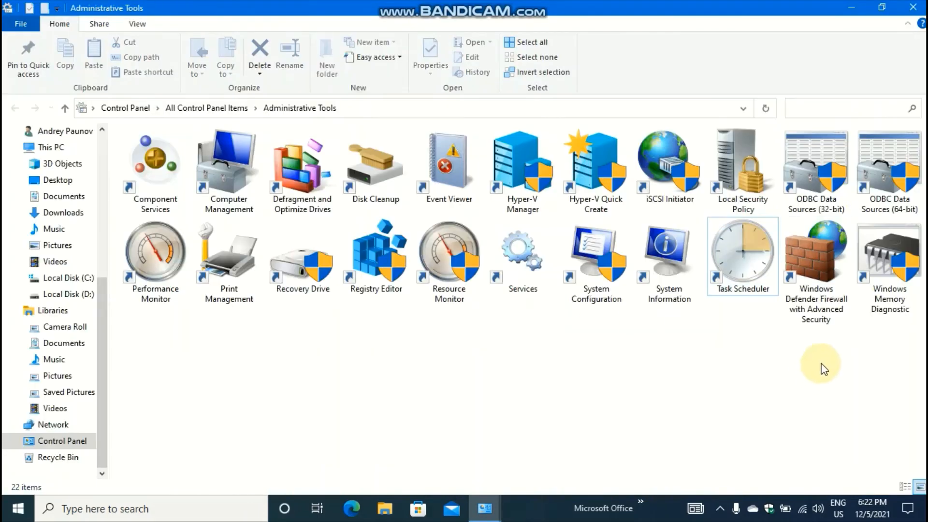
{"action": "left_click", "coordinate": [815, 255]}
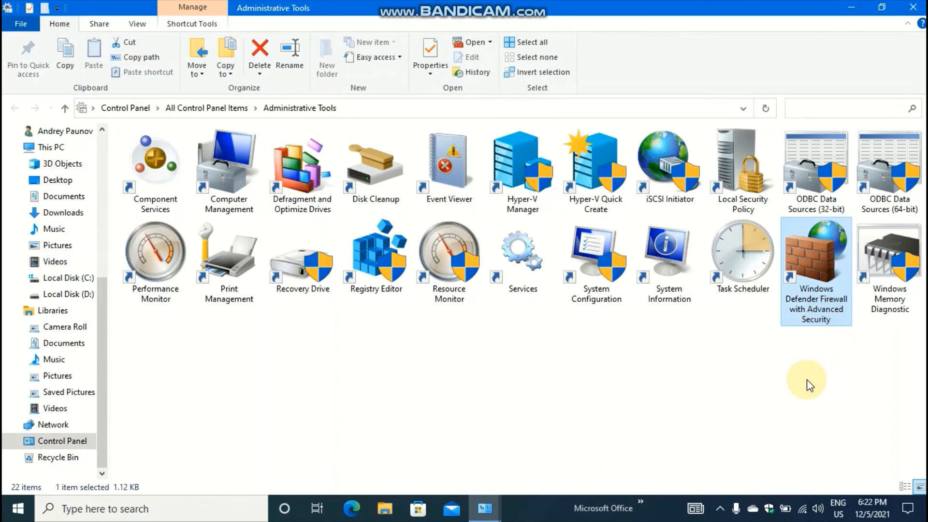
{"action": "double_click", "coordinate": [815, 254]}
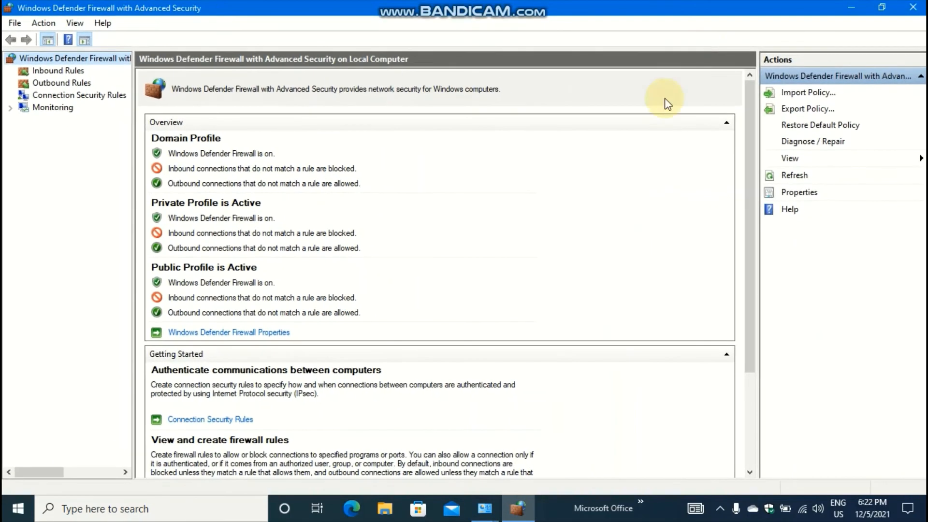
{"action": "mouse_move", "coordinate": [222, 169]}
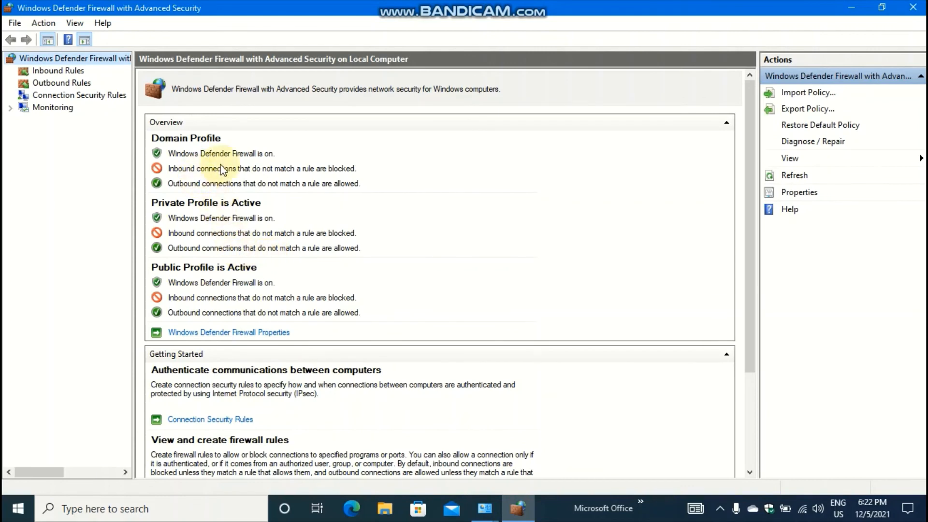
{"action": "mouse_move", "coordinate": [498, 194]}
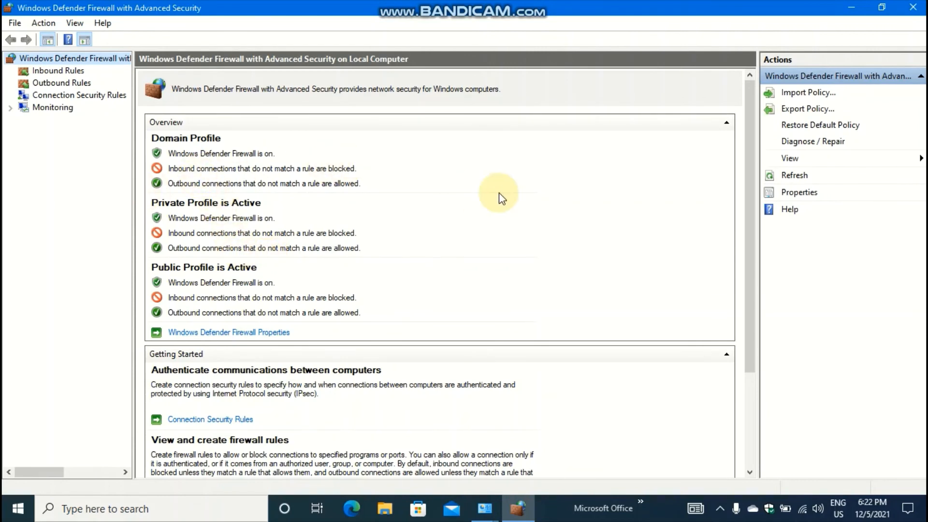
{"action": "left_click", "coordinate": [483, 508]}
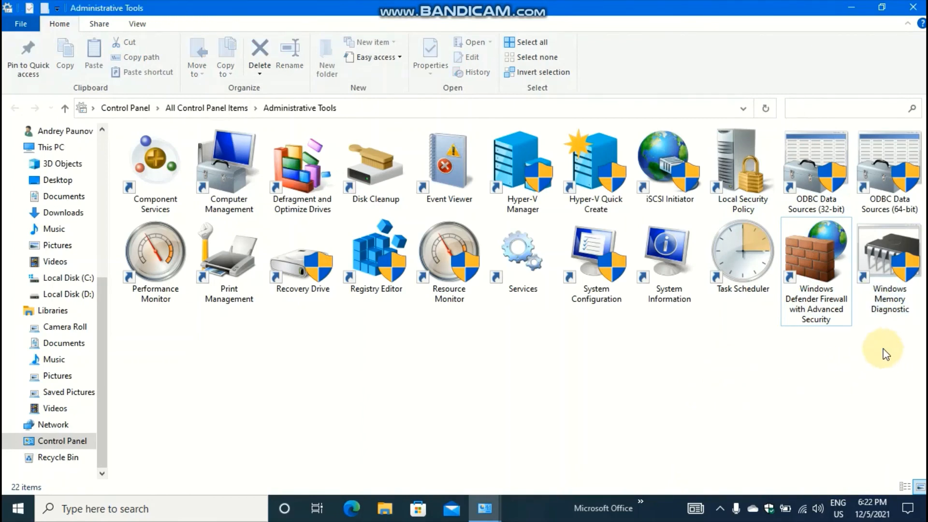
{"action": "mouse_move", "coordinate": [508, 412]}
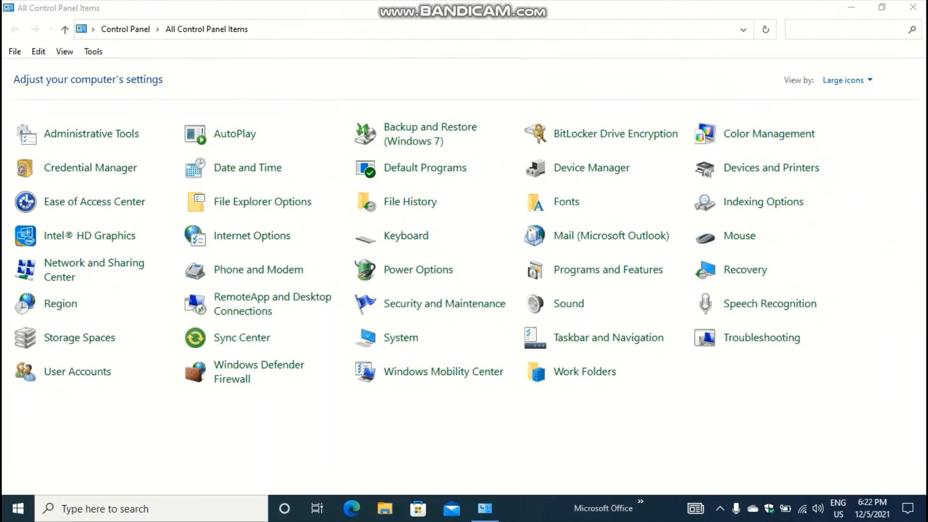
Step: Close the Control Panel window to return to the empty desktop
{"action": "left_click", "coordinate": [913, 7]}
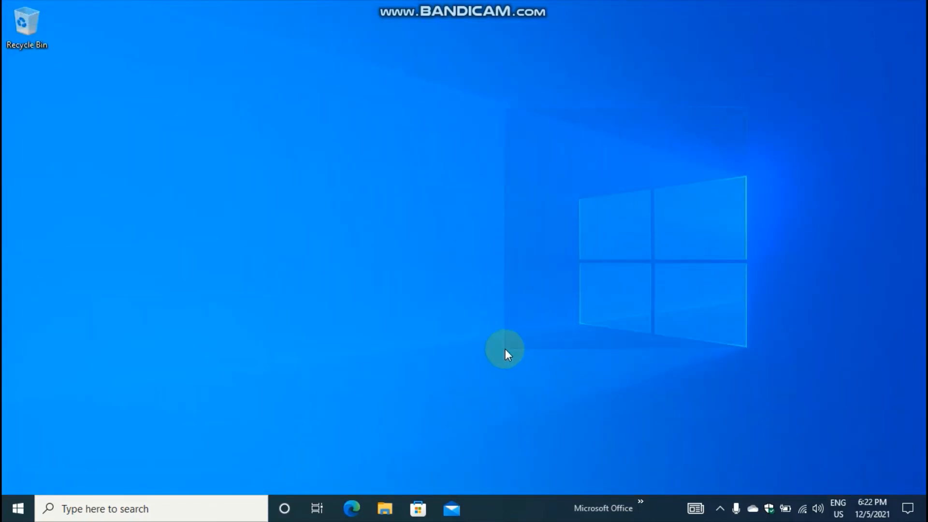